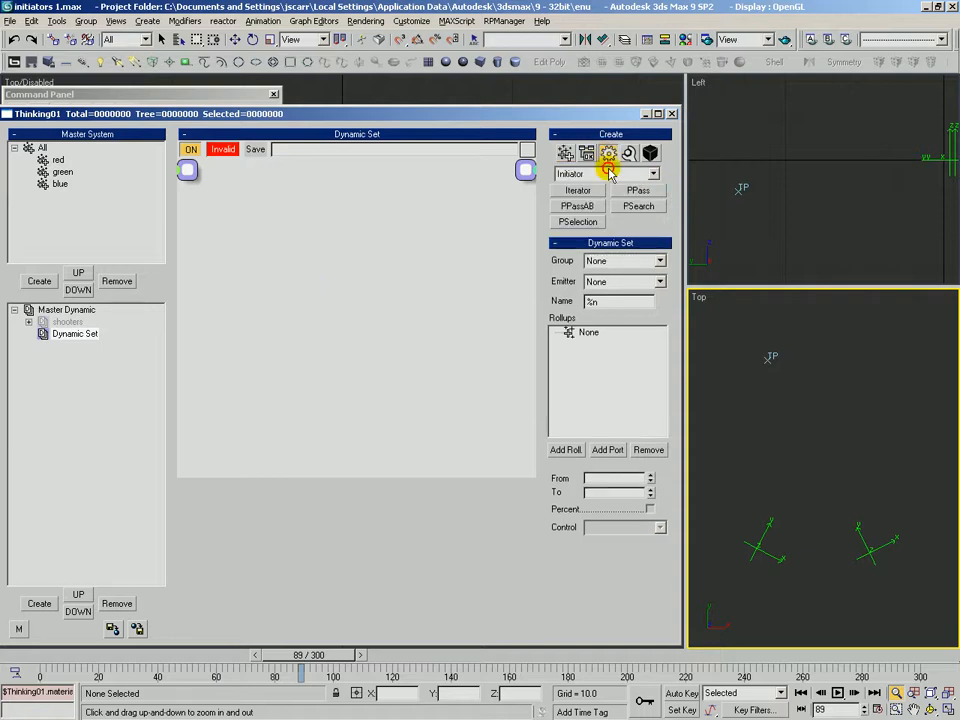
Add a PPass initiator operator assigned to the blue group and place it in the graph.
left_click(652, 172)
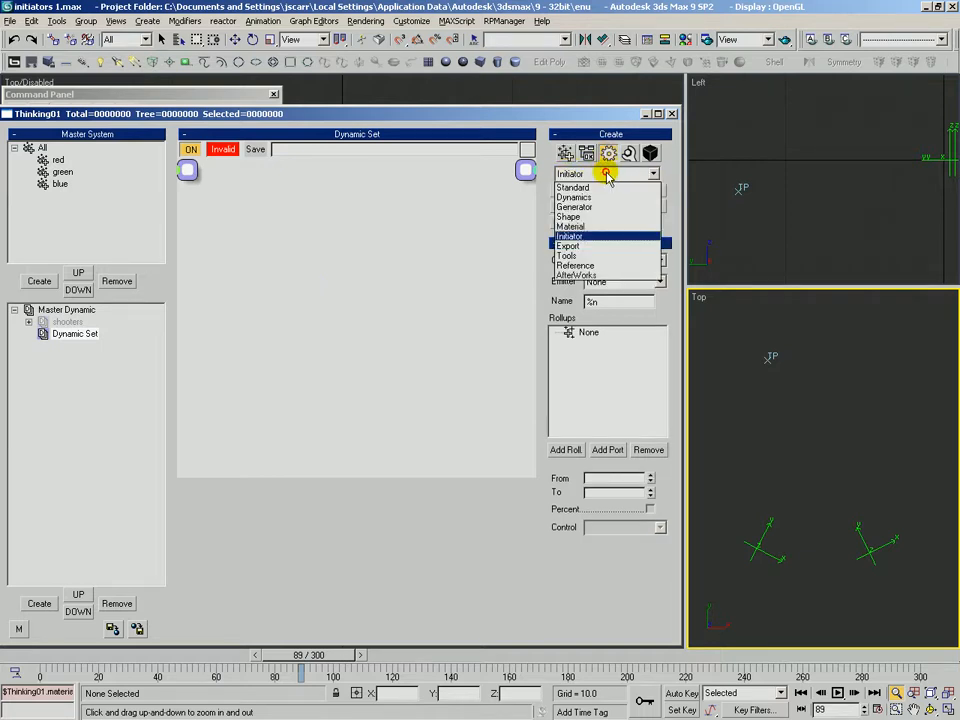
left_click(568, 236)
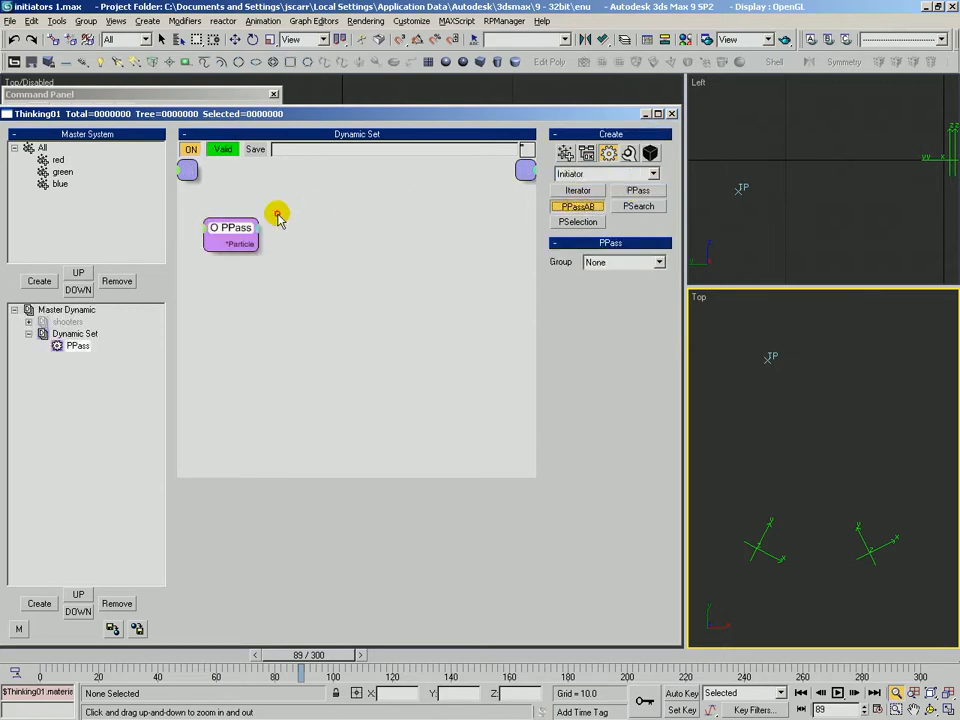
left_click(576, 220)
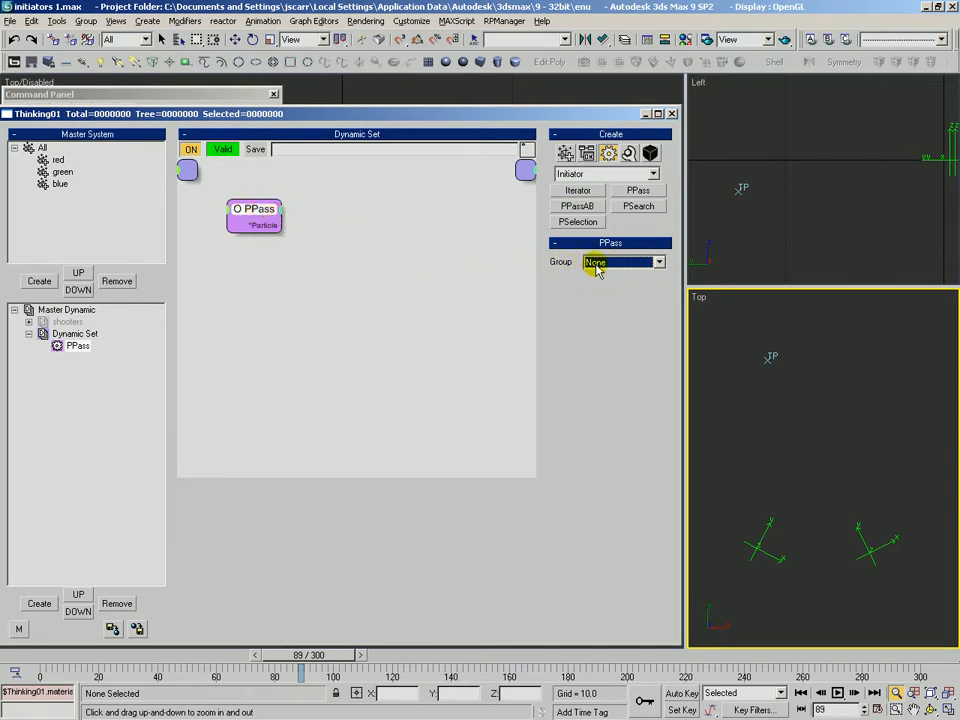
left_click(620, 262)
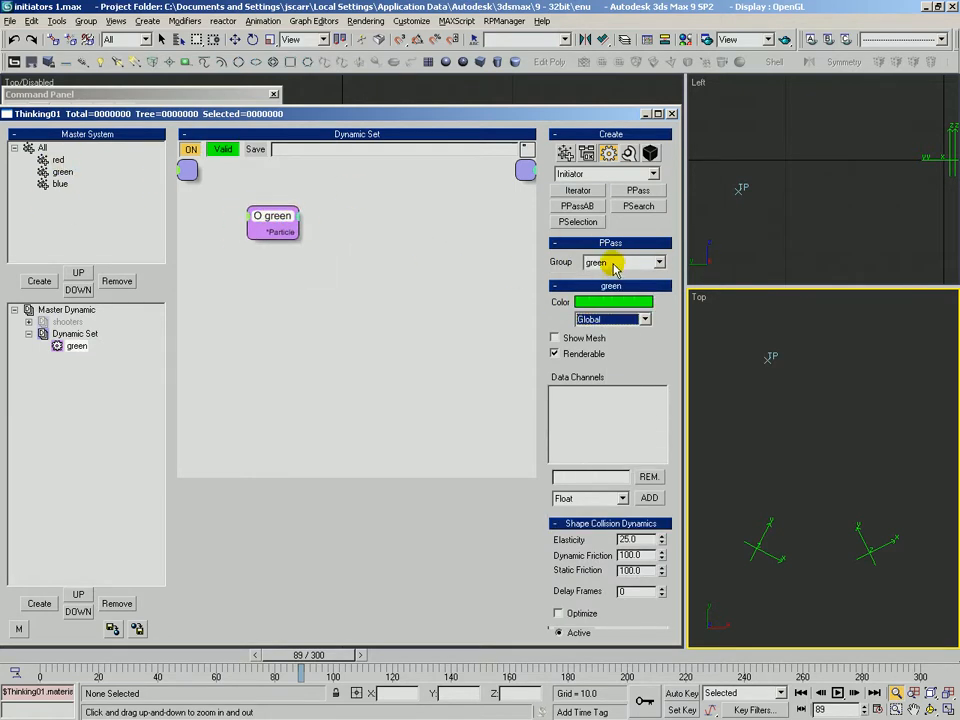
left_click(620, 262)
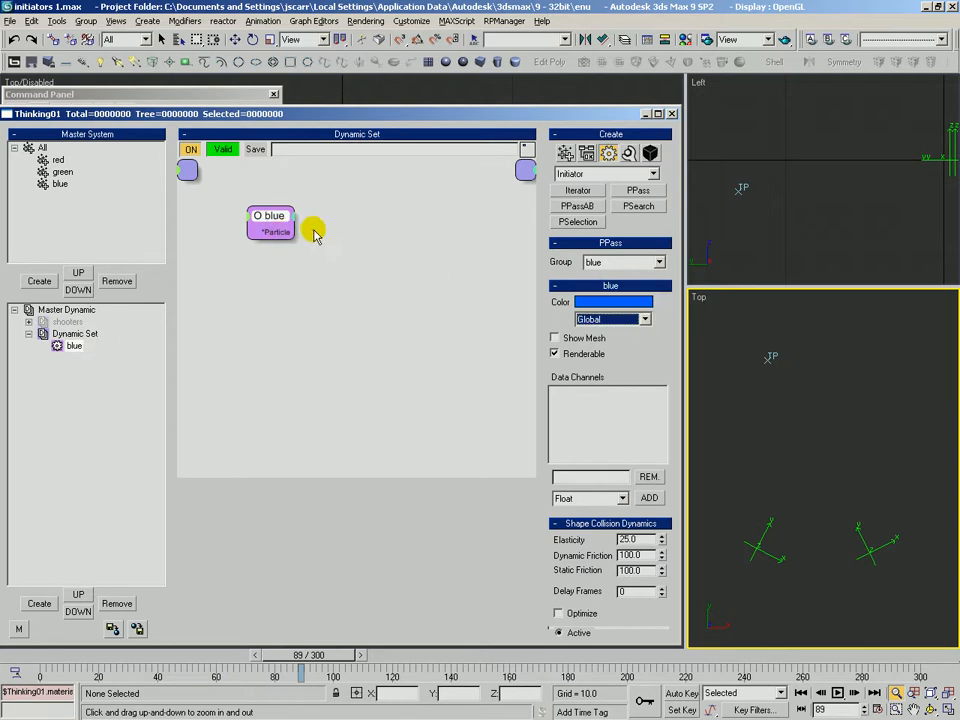
left_click_drag(270, 224, 240, 230)
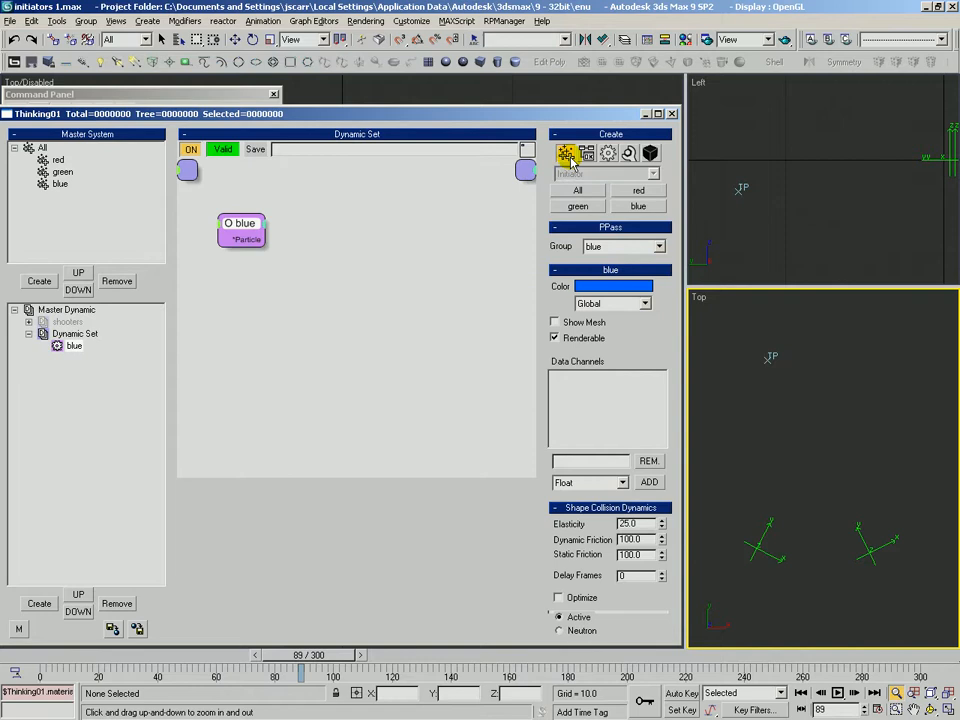
Add a group node and a PPassAB operator, then clear away the temporary red and green nodes.
left_click(638, 192)
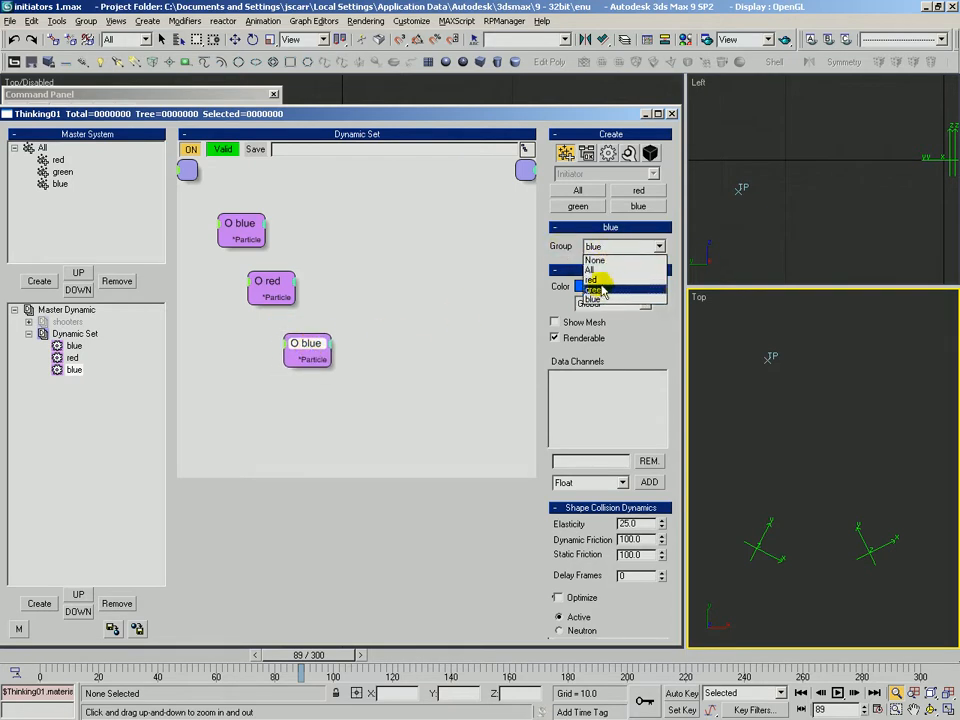
left_click(596, 290)
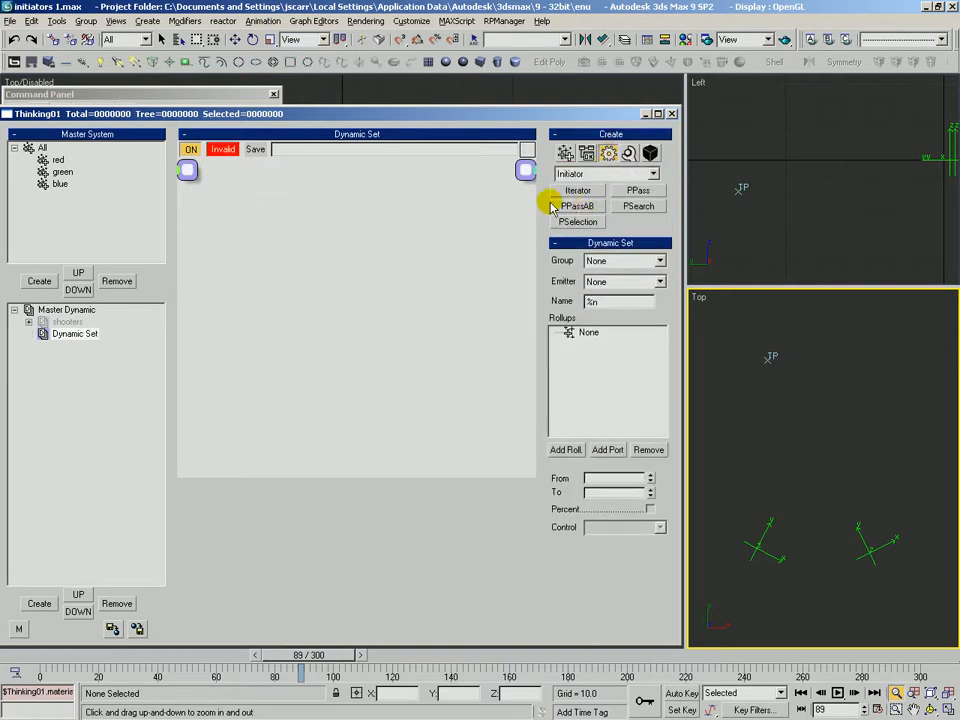
left_click(576, 204)
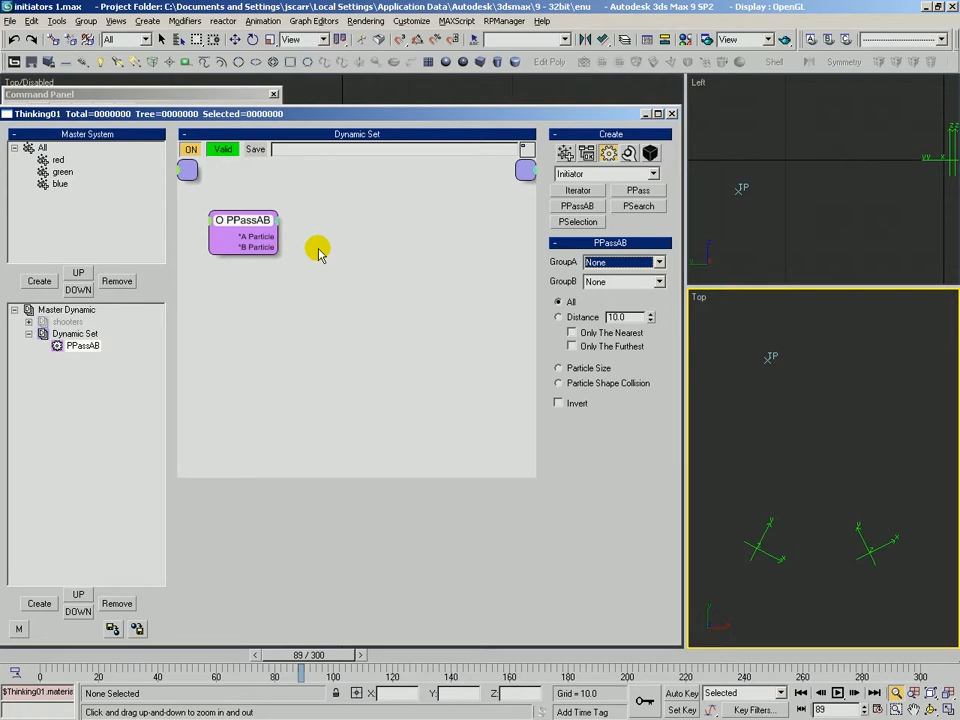
mouse_move(316, 236)
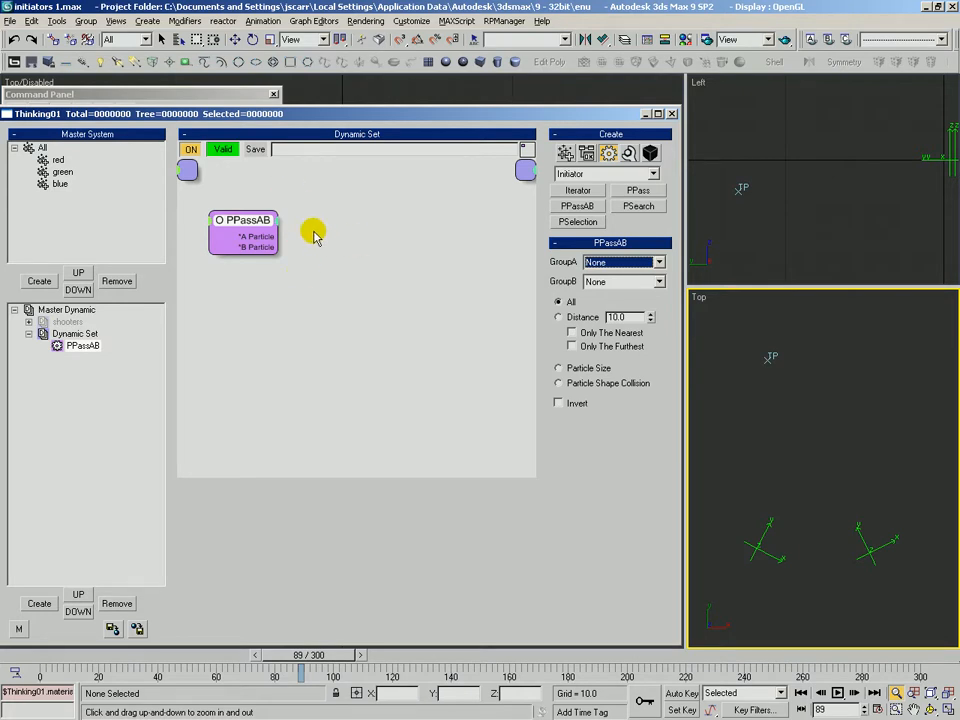
mouse_move(250, 230)
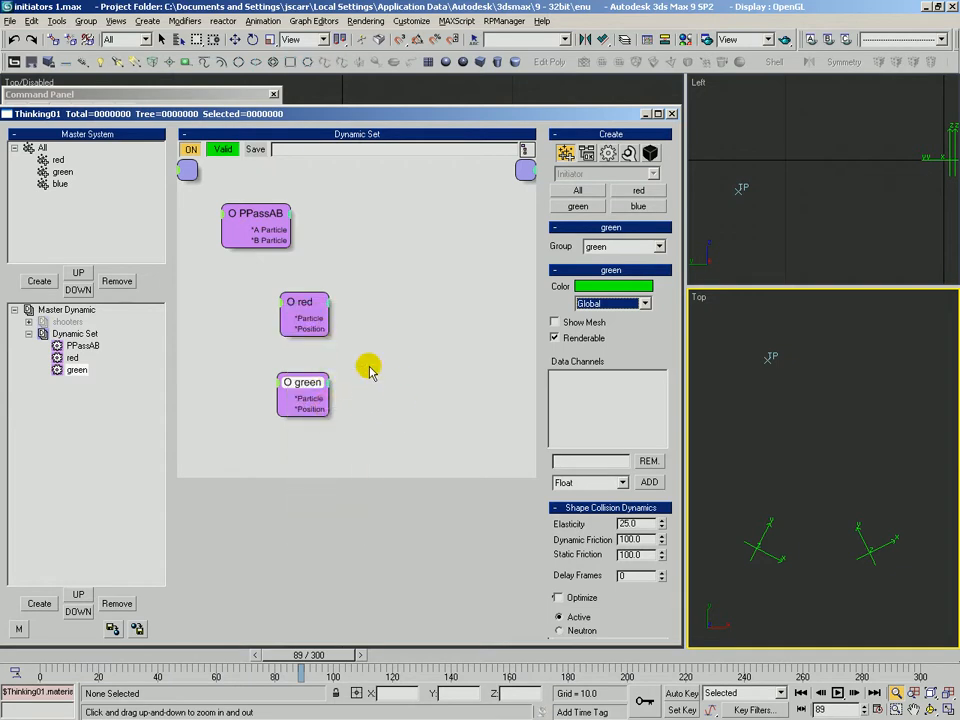
mouse_move(336, 308)
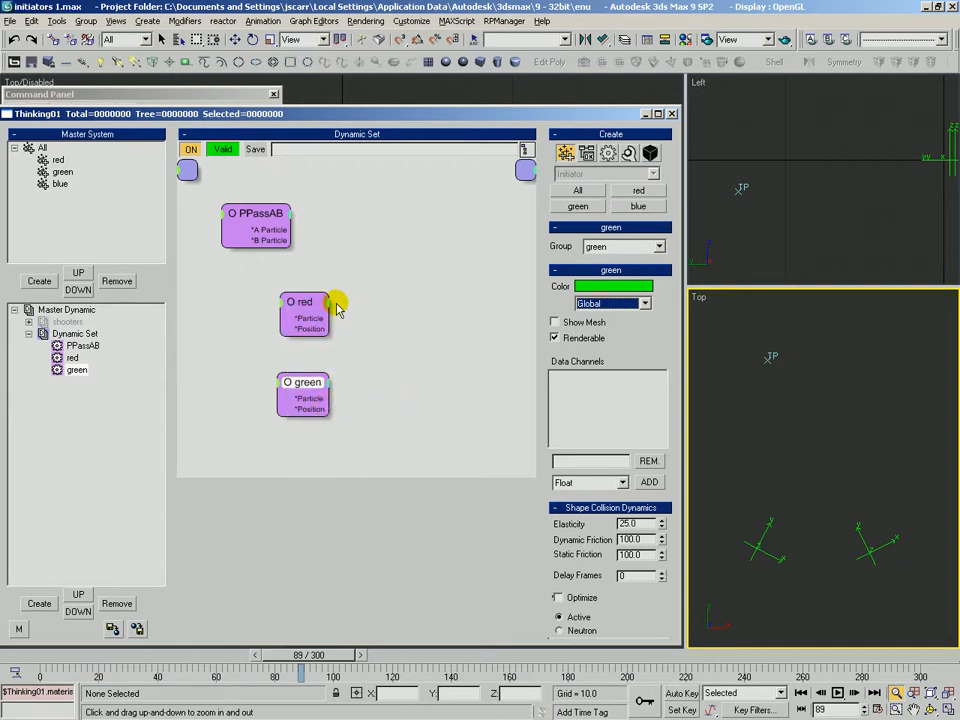
left_click(304, 300)
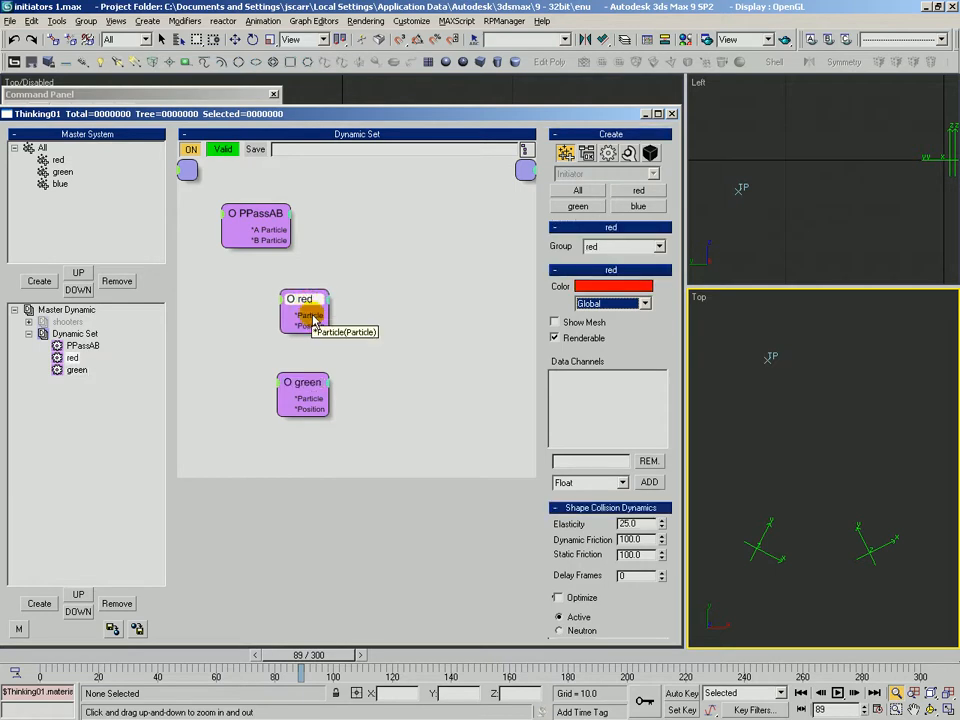
mouse_move(384, 330)
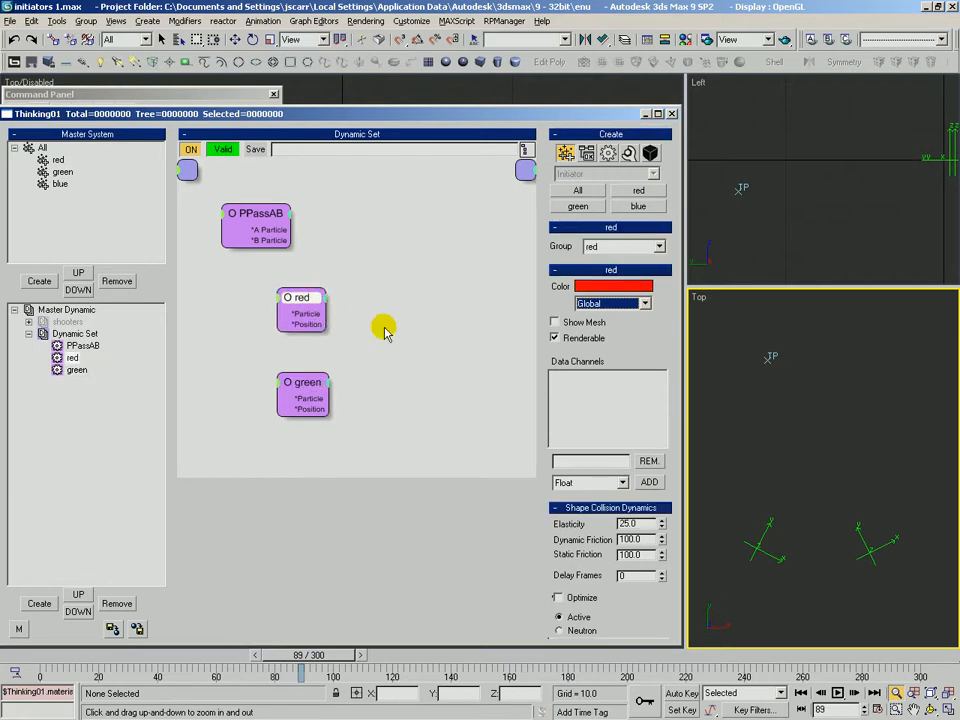
mouse_move(356, 304)
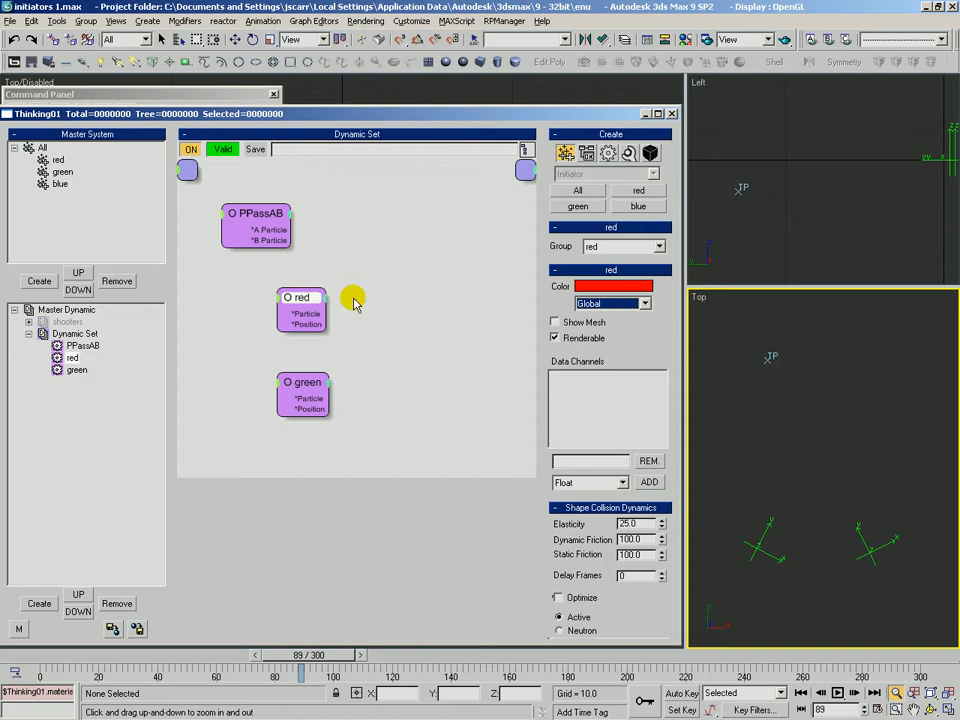
mouse_move(348, 418)
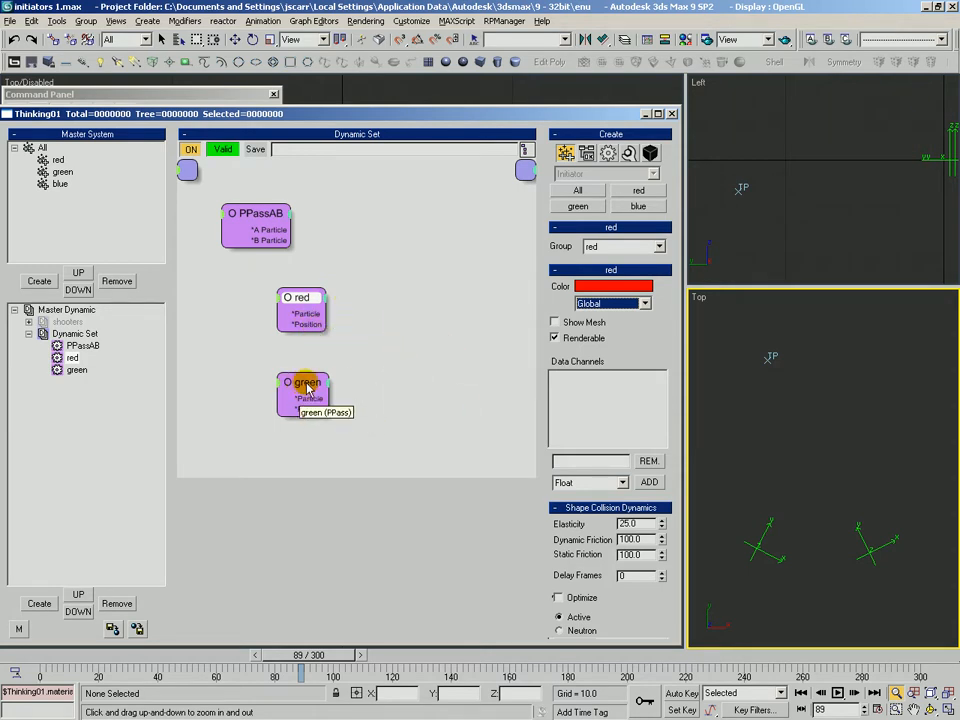
left_click_drag(304, 390, 444, 362)
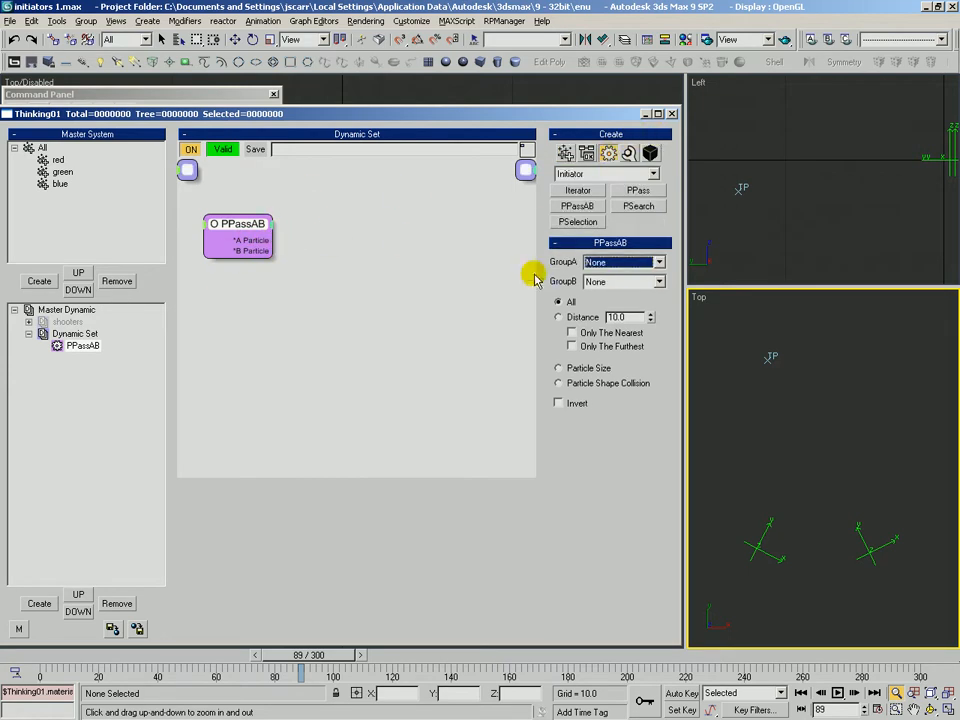
Set PPassAB Group A to red and Group B to green, then reselect the Dynamic Set.
left_click(656, 262)
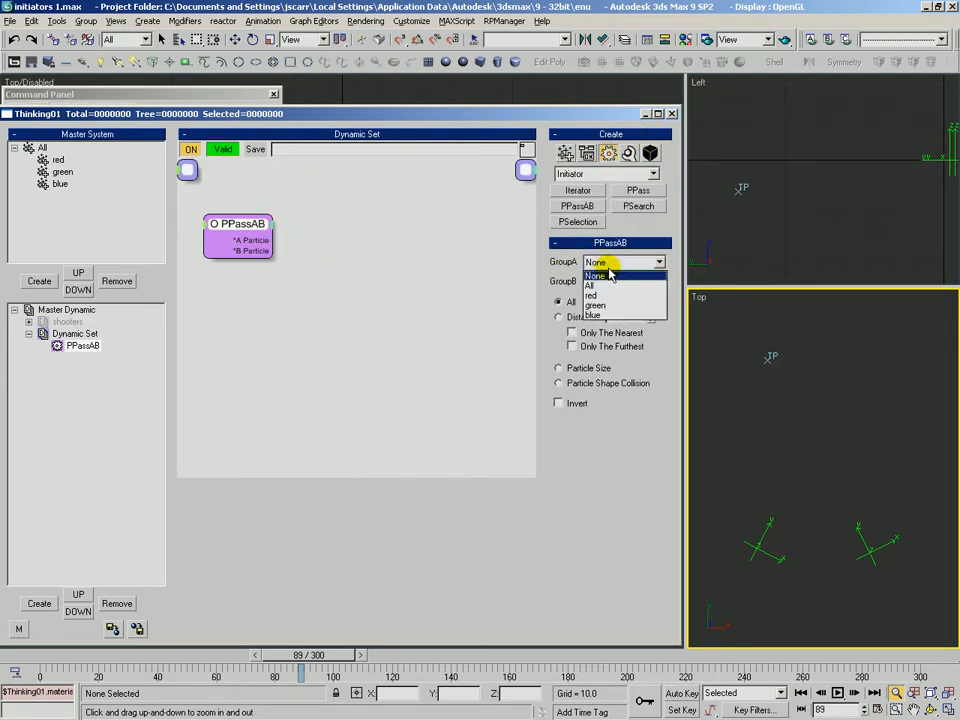
mouse_move(590, 284)
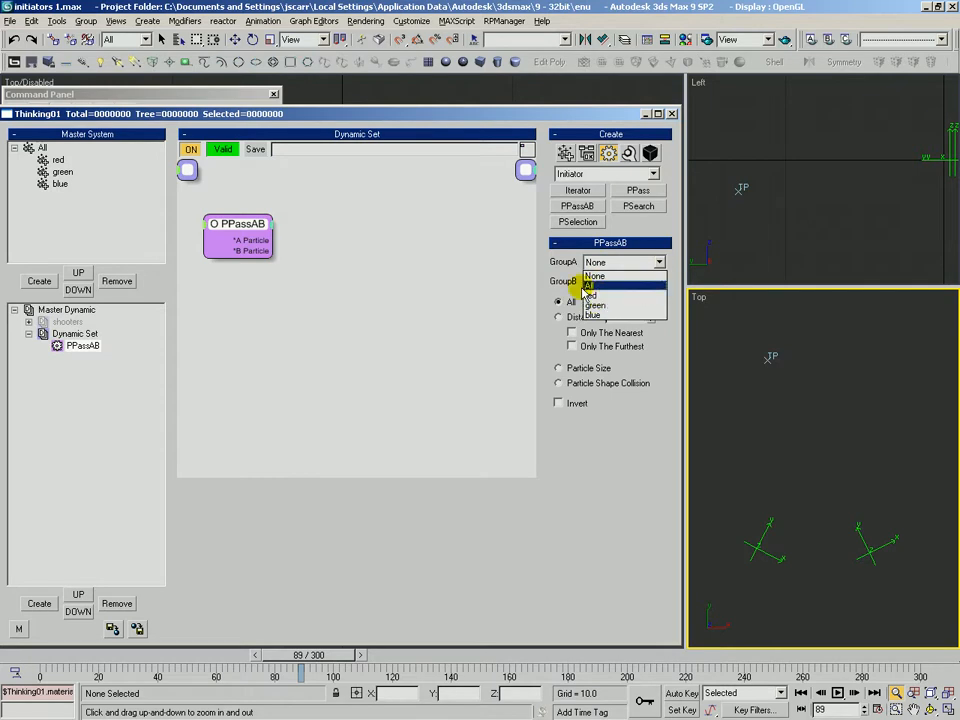
left_click(620, 260)
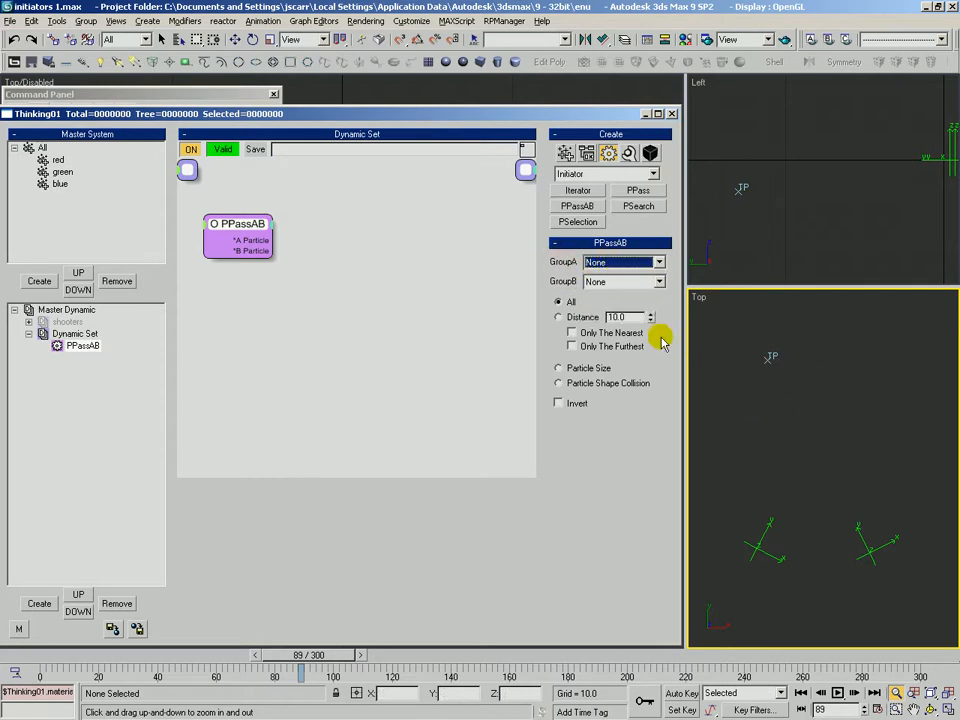
left_click(624, 262)
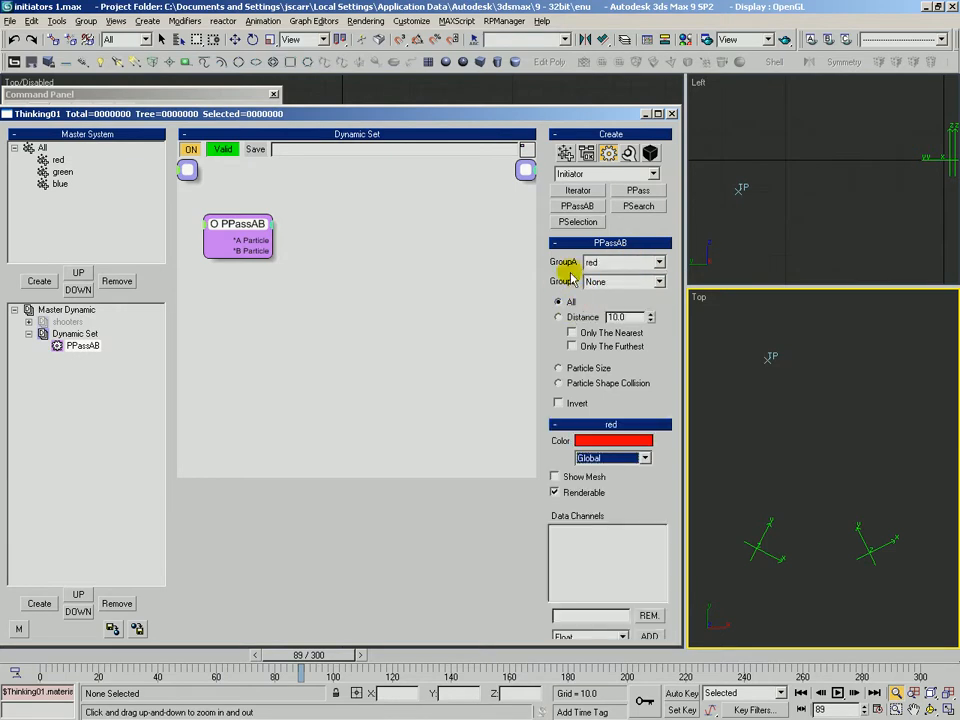
mouse_move(616, 282)
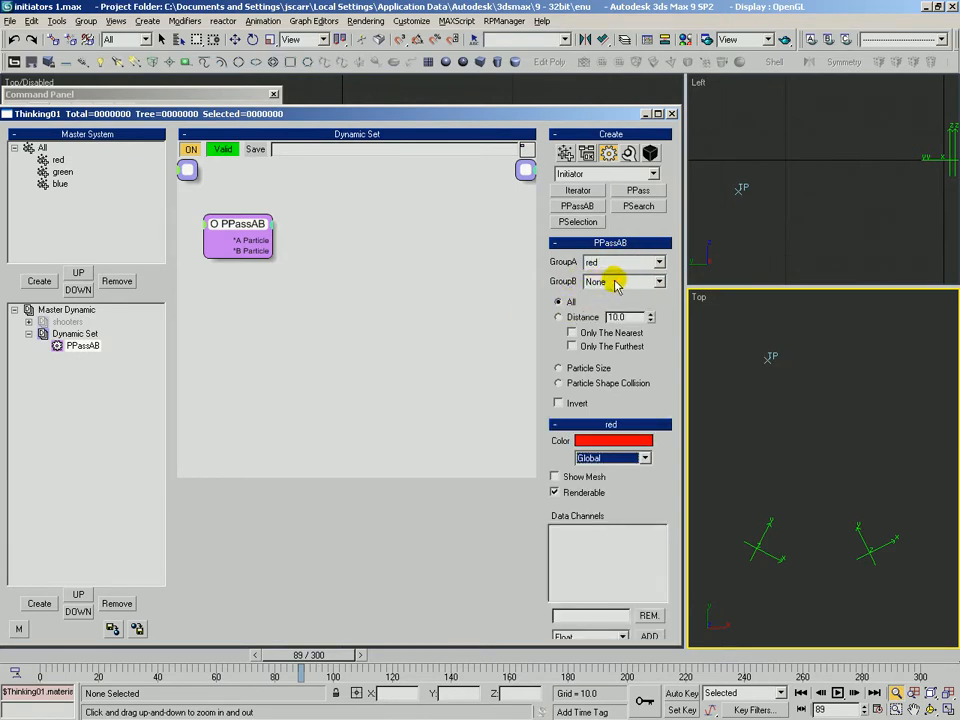
left_click(624, 280)
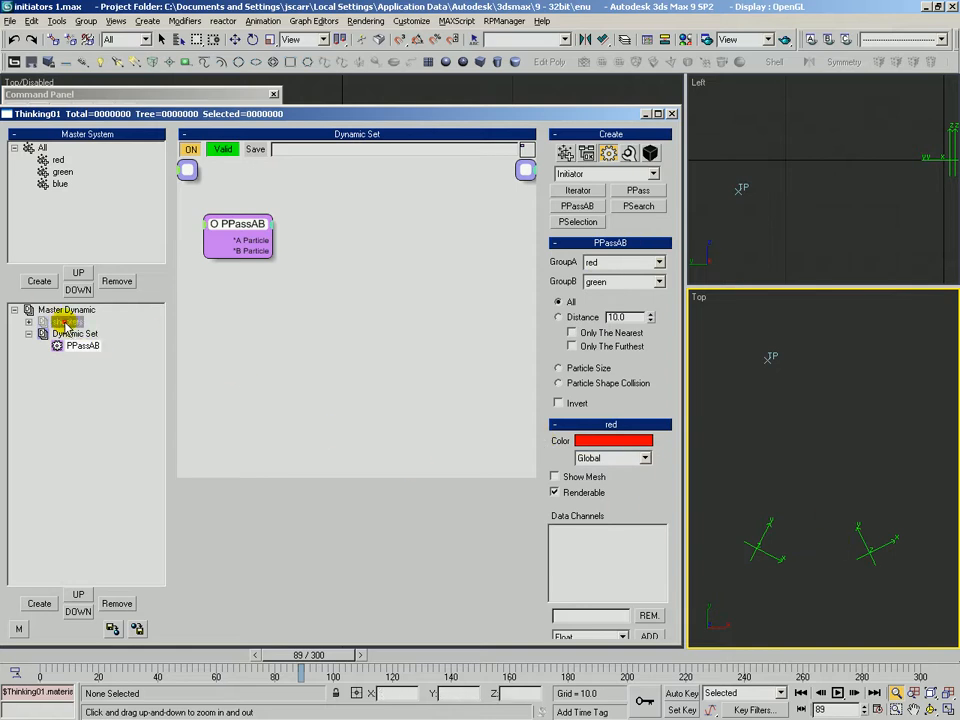
left_click(66, 320)
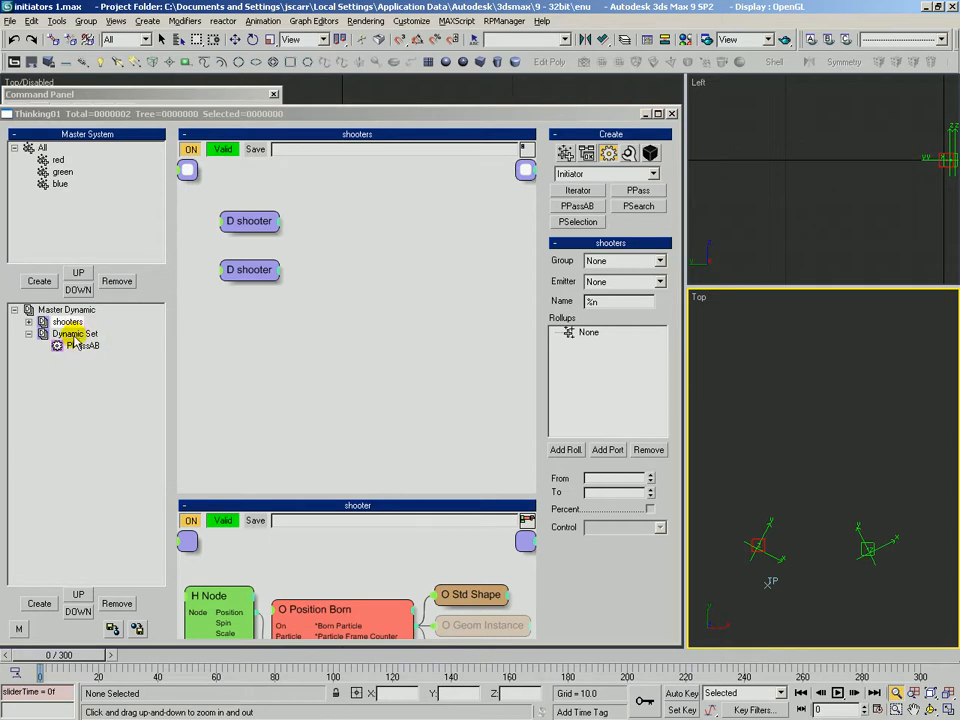
left_click(84, 344)
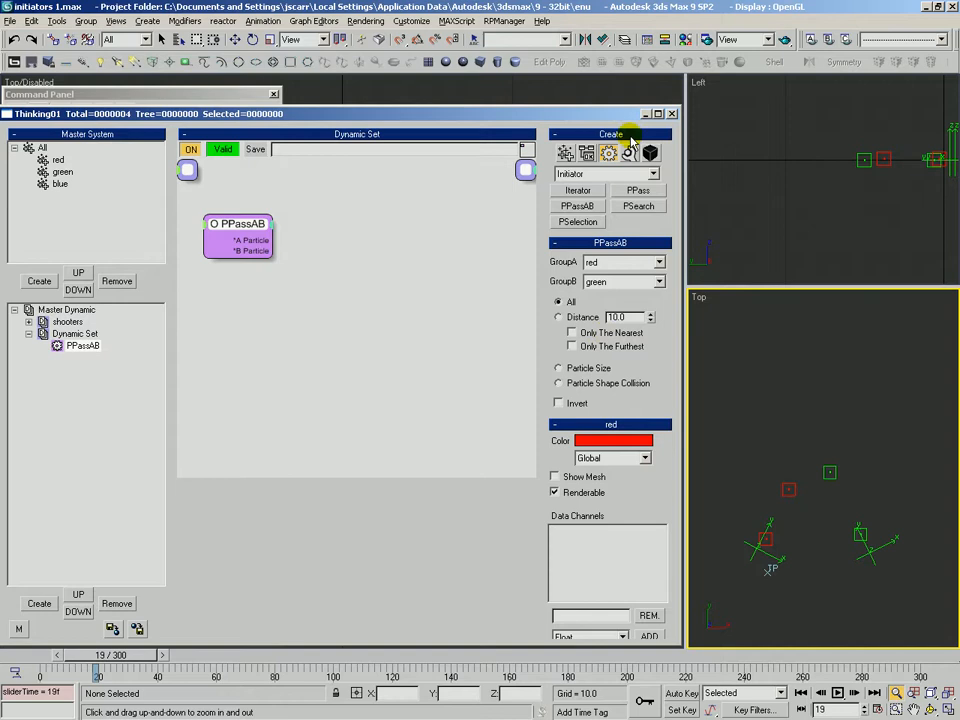
Add a vAvg2 vector operator and feed PPassAB's A Position and B Position into its two inputs.
left_click(650, 152)
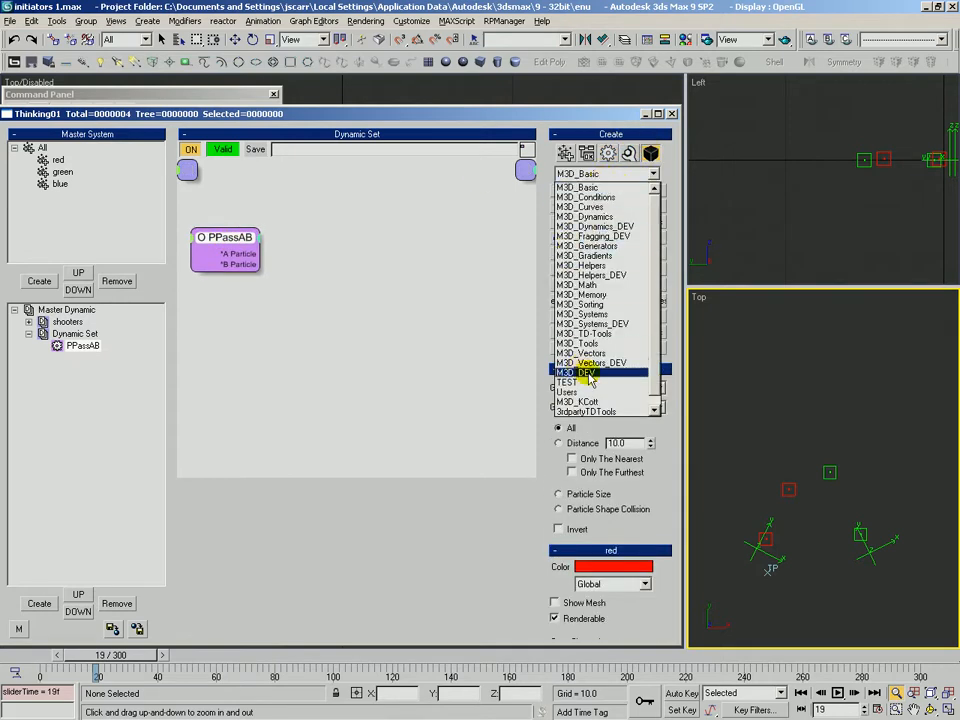
left_click(576, 362)
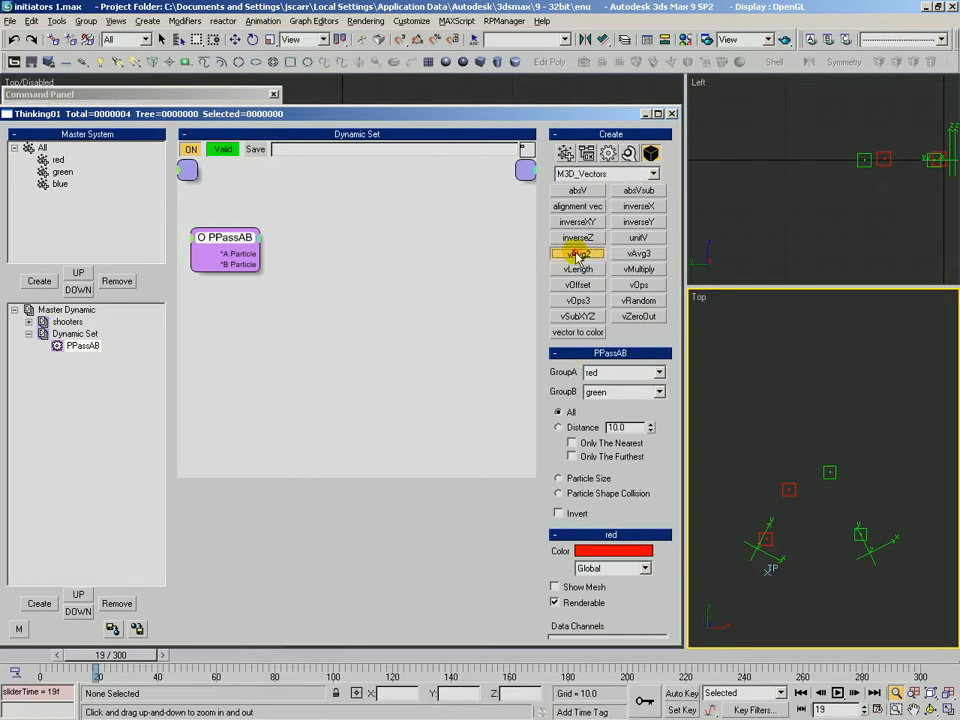
left_click(576, 252)
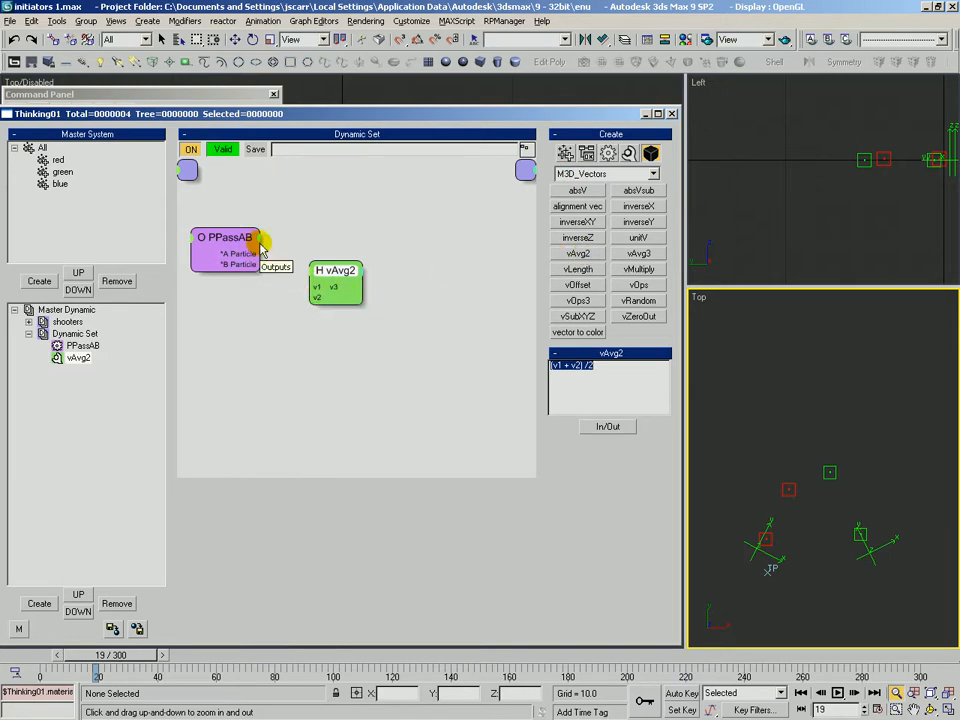
left_click(276, 266)
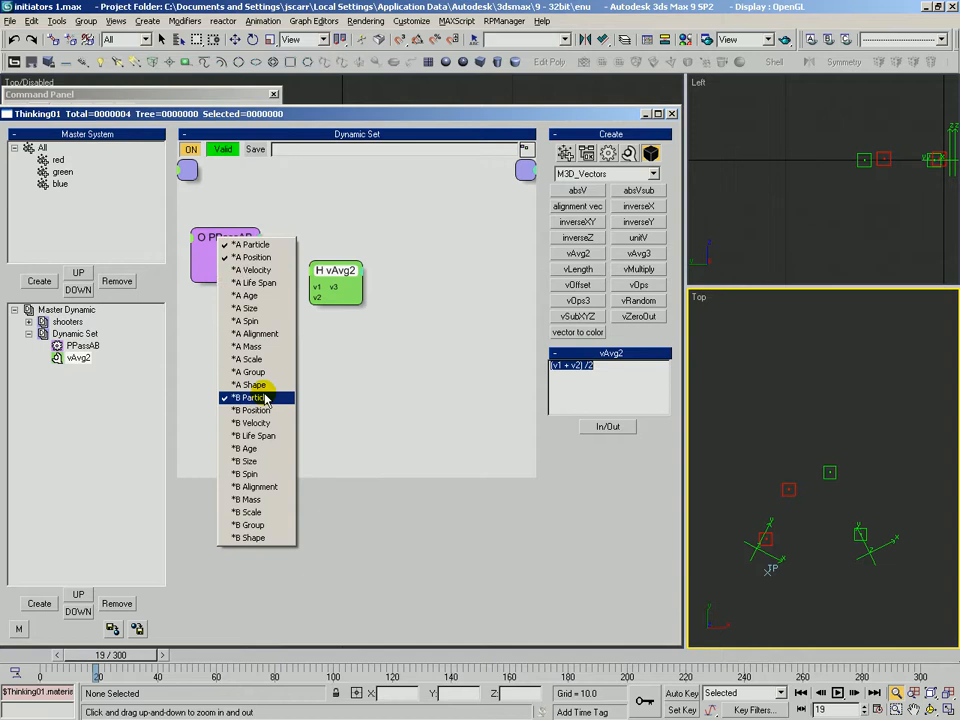
left_click(252, 396)
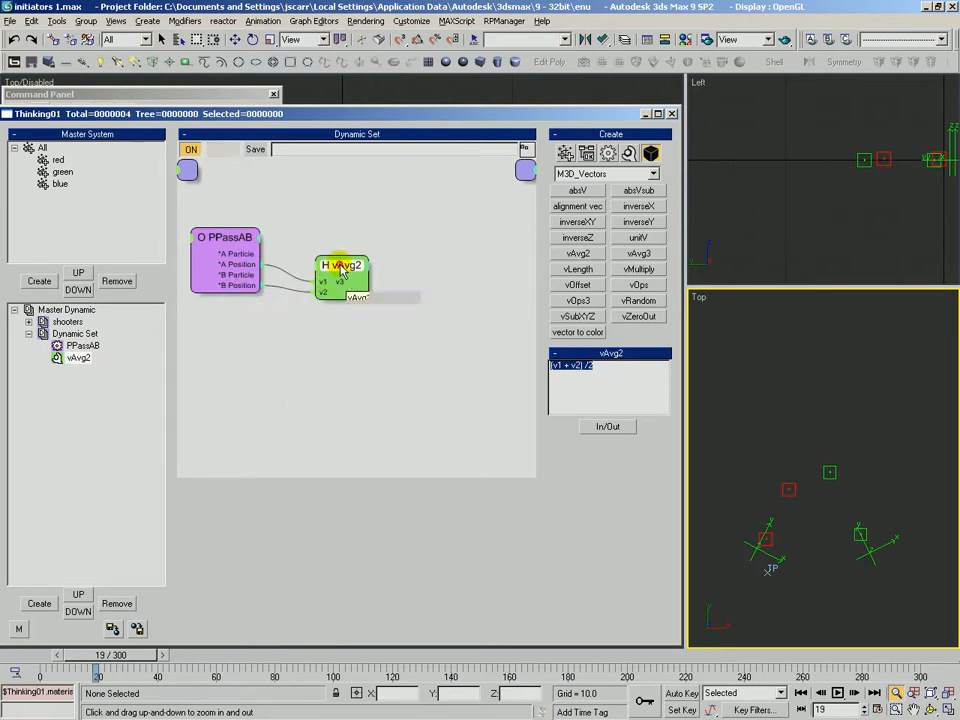
left_click(652, 172)
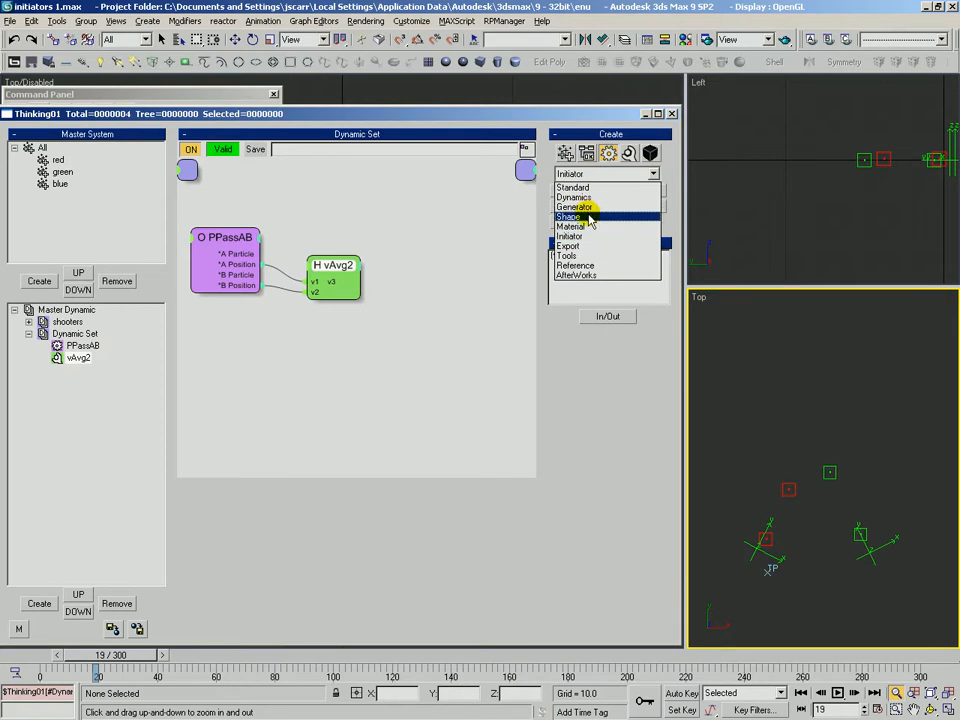
Add Position Born for blue, Pistol Shot, Per Call, Life Span 999, with vAvg2's output as Position.
left_click(576, 220)
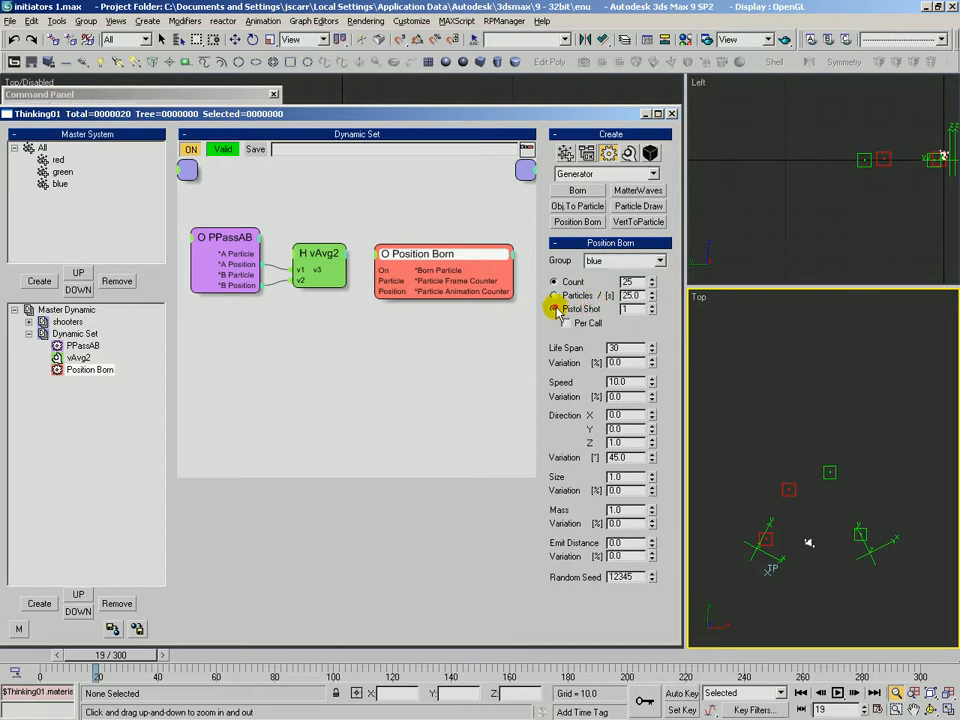
left_click(554, 308)
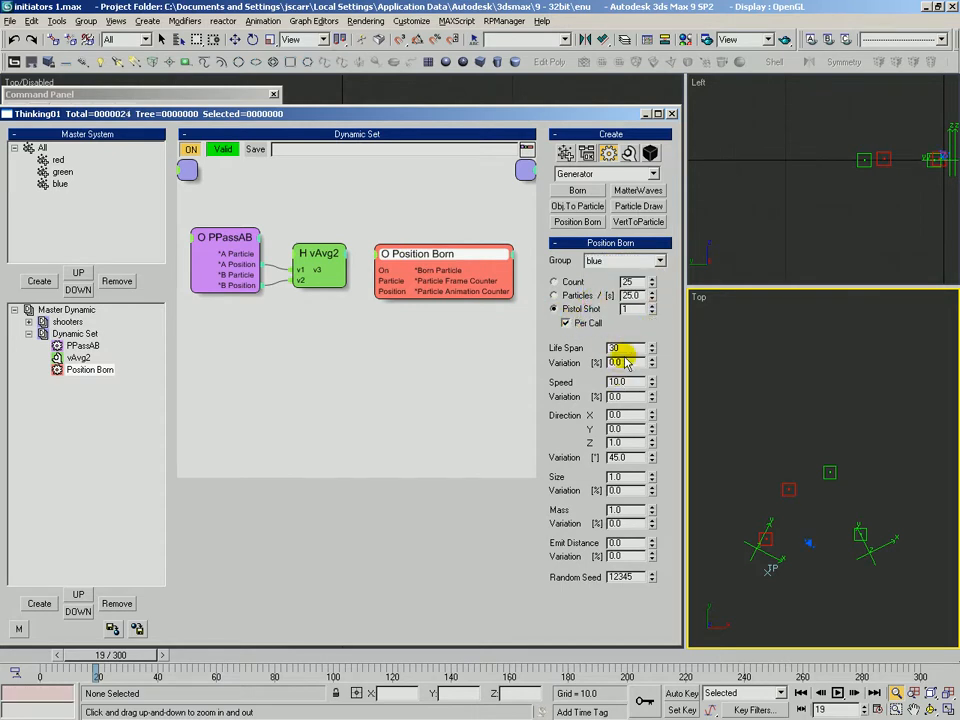
left_click(616, 382)
type("0")
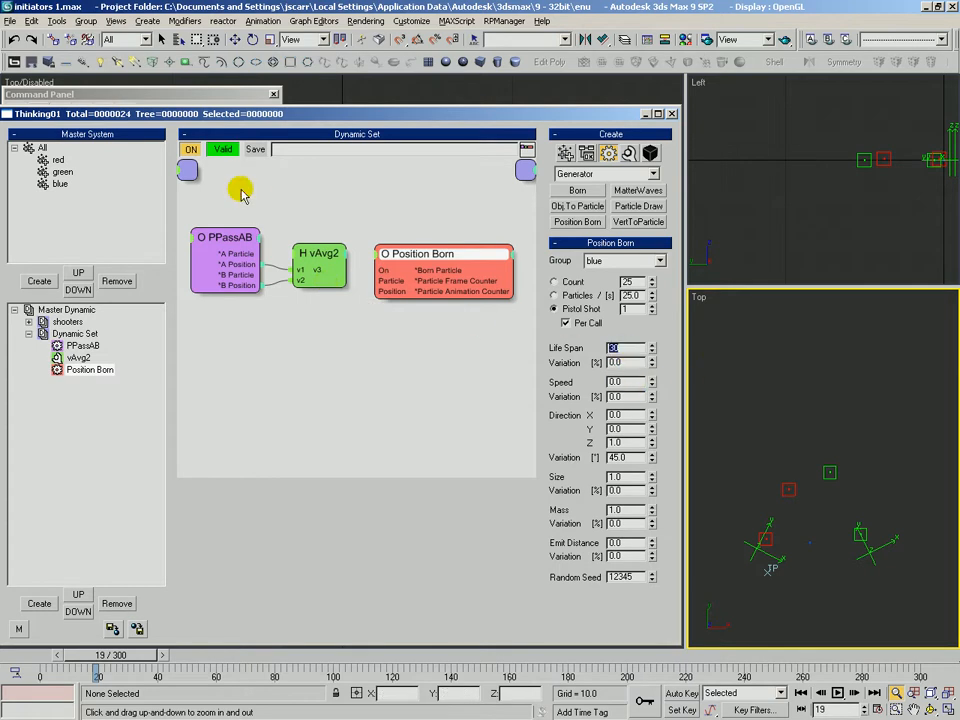
left_click(320, 258)
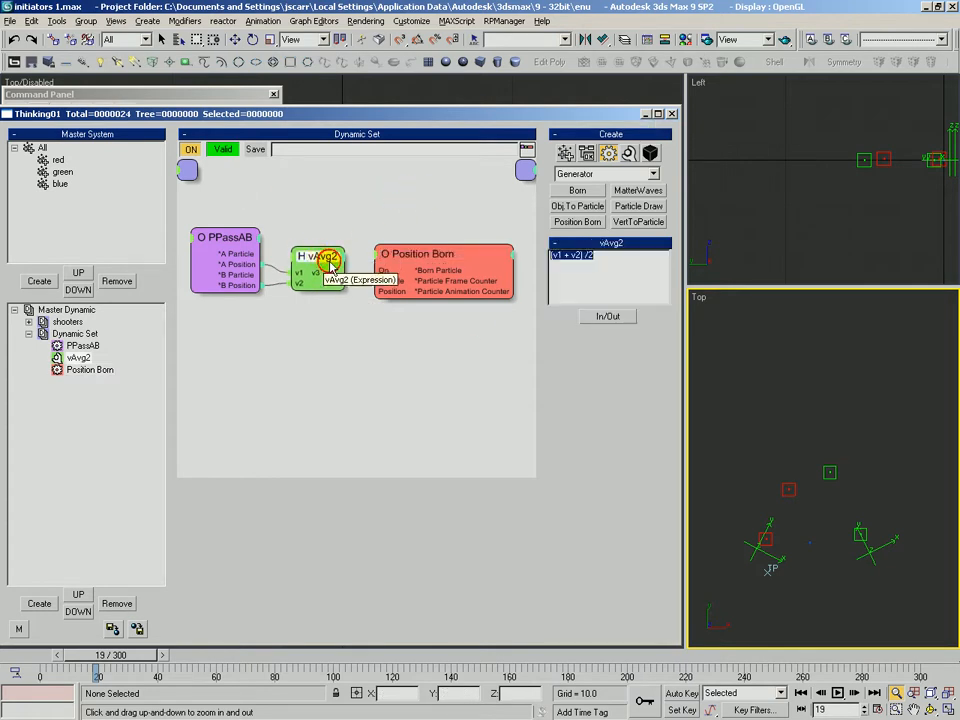
mouse_move(390, 292)
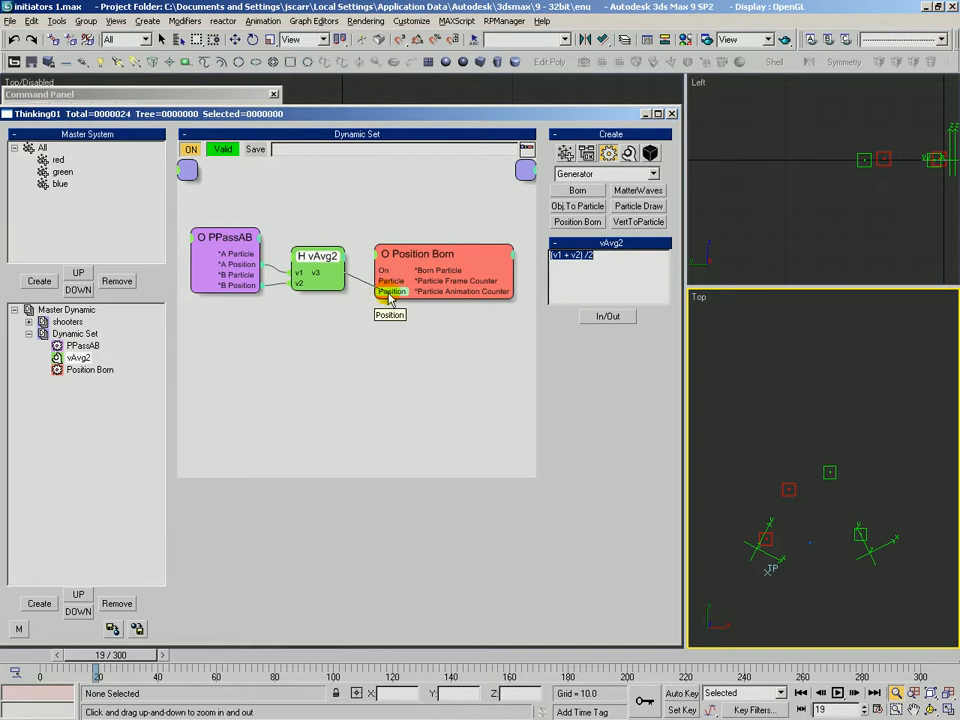
left_click(420, 252)
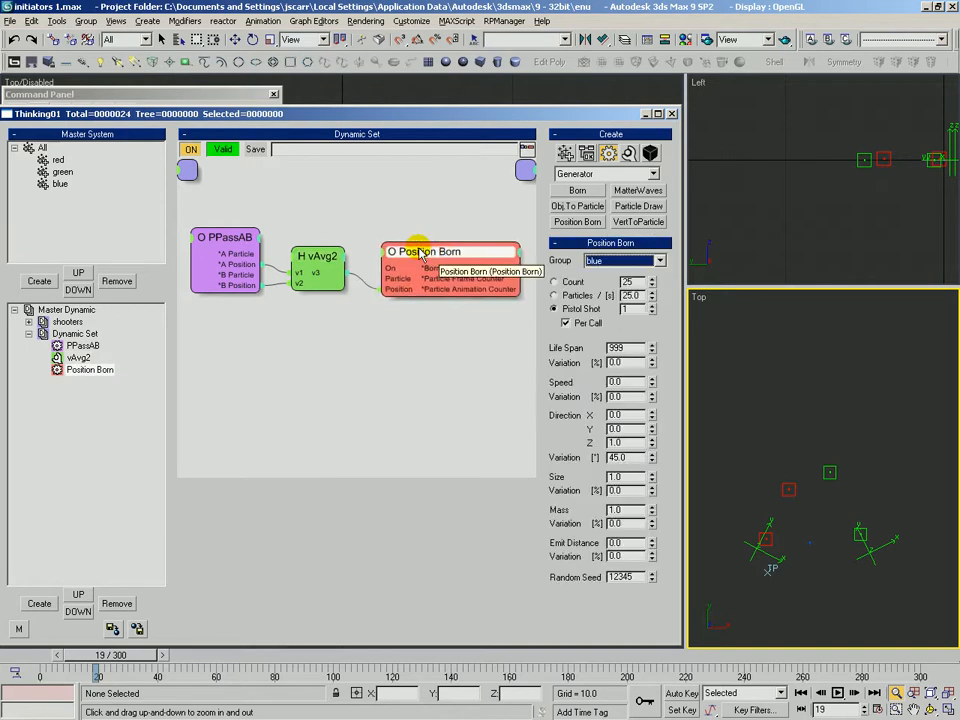
left_click(228, 236)
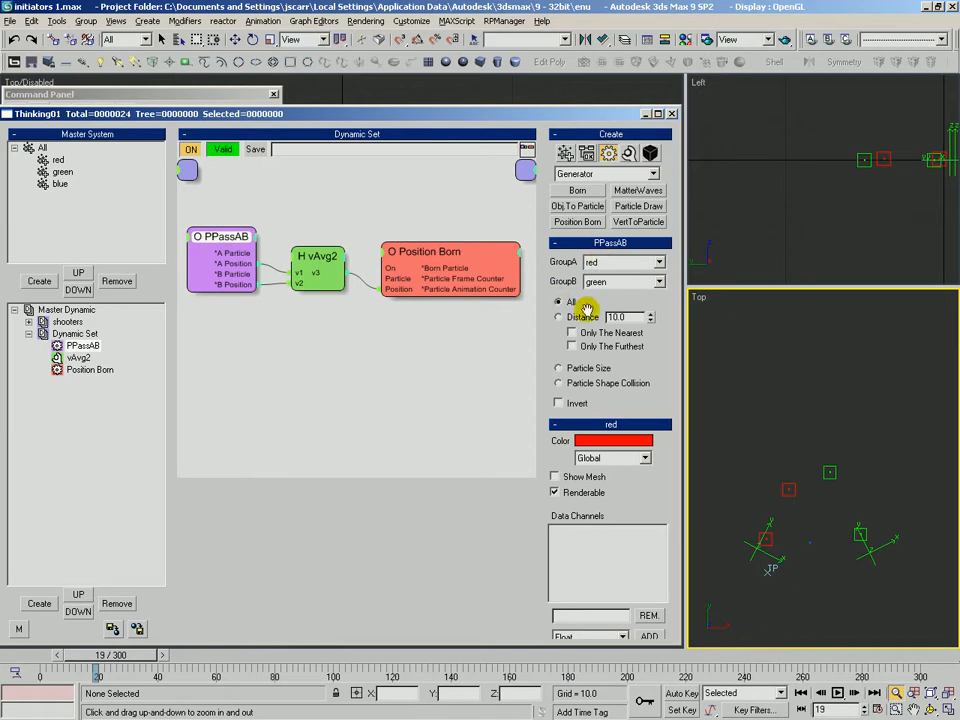
left_click(560, 302)
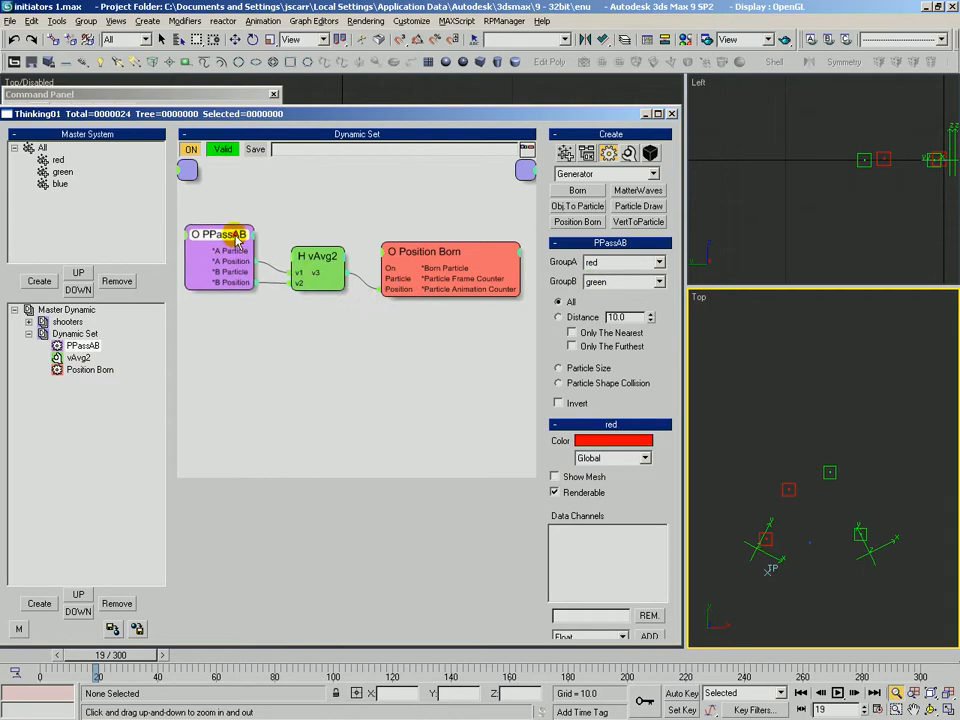
mouse_move(240, 276)
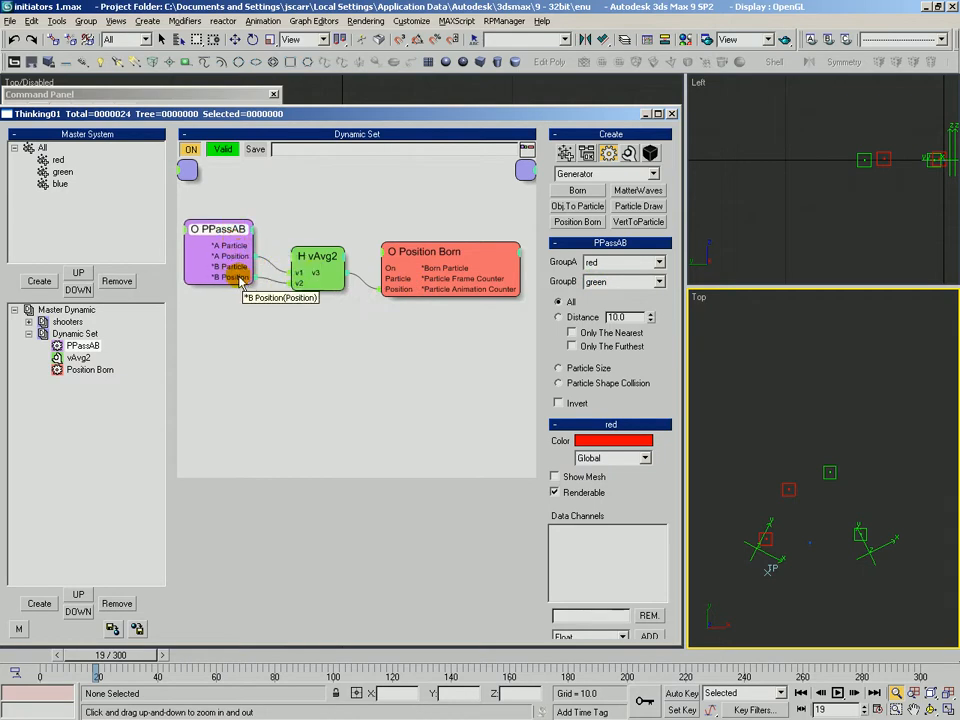
mouse_move(240, 258)
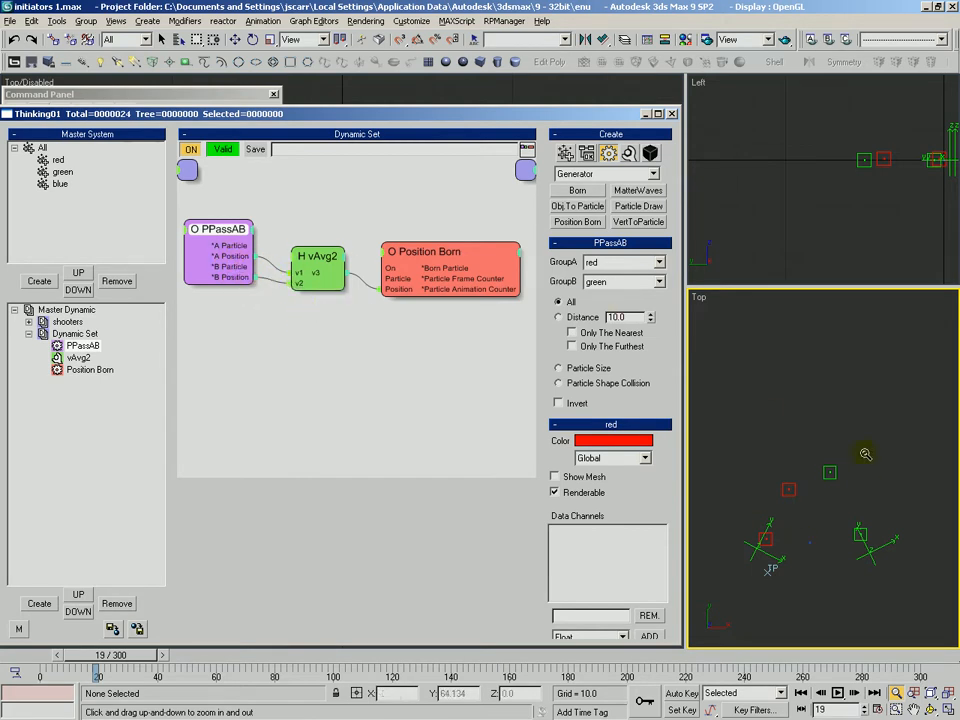
mouse_move(400, 288)
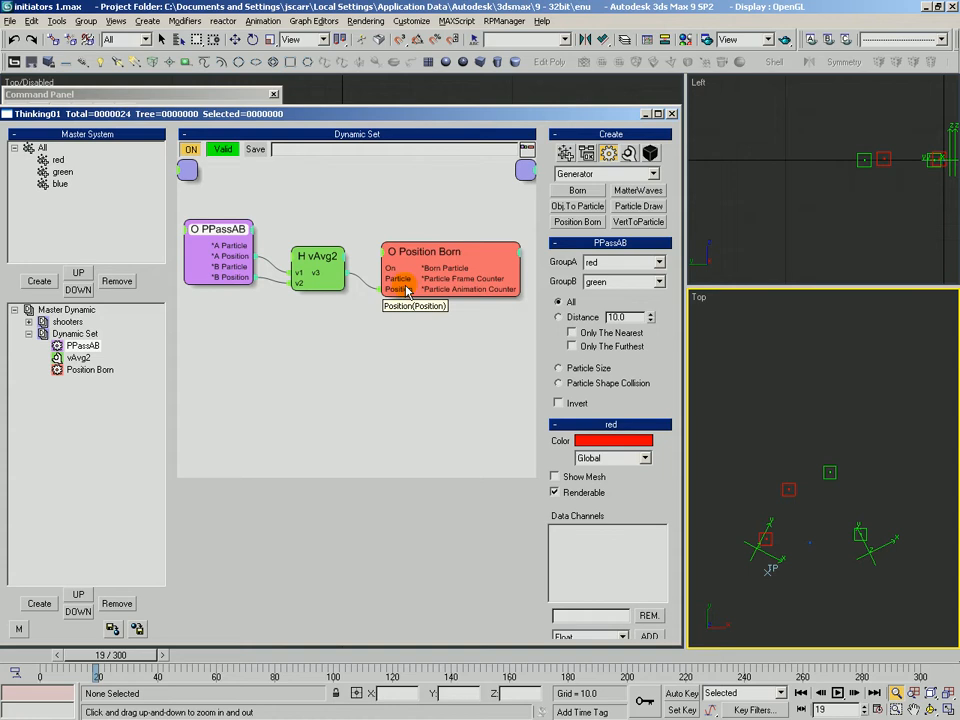
Rewind the timeline to frame 0 and step forward to frame 16 to preview the births.
left_click(424, 248)
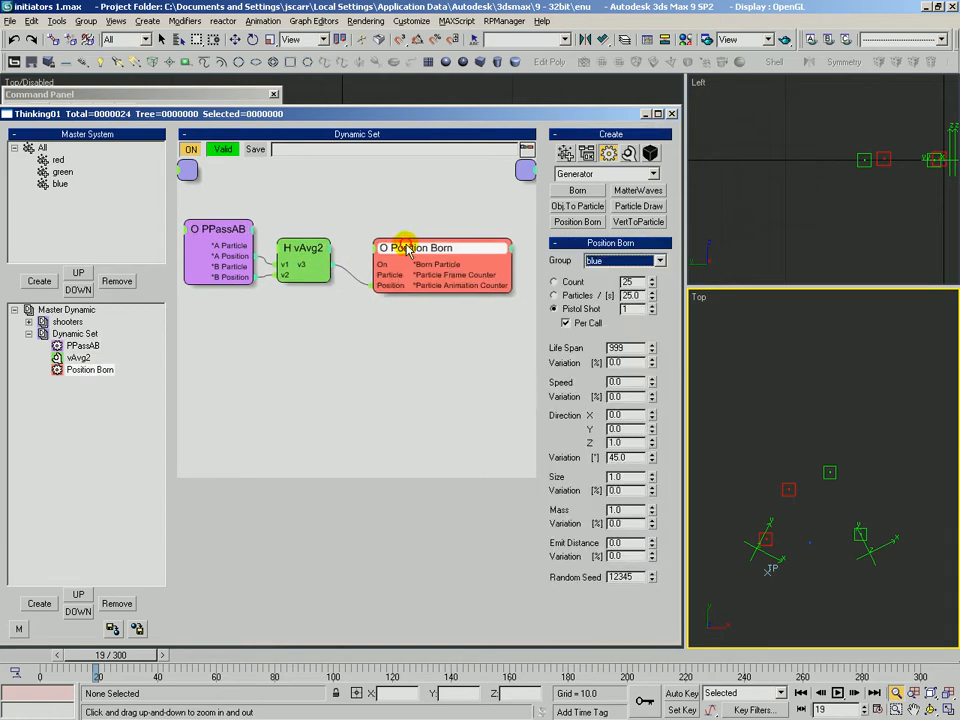
left_click_drag(96, 656, 80, 656)
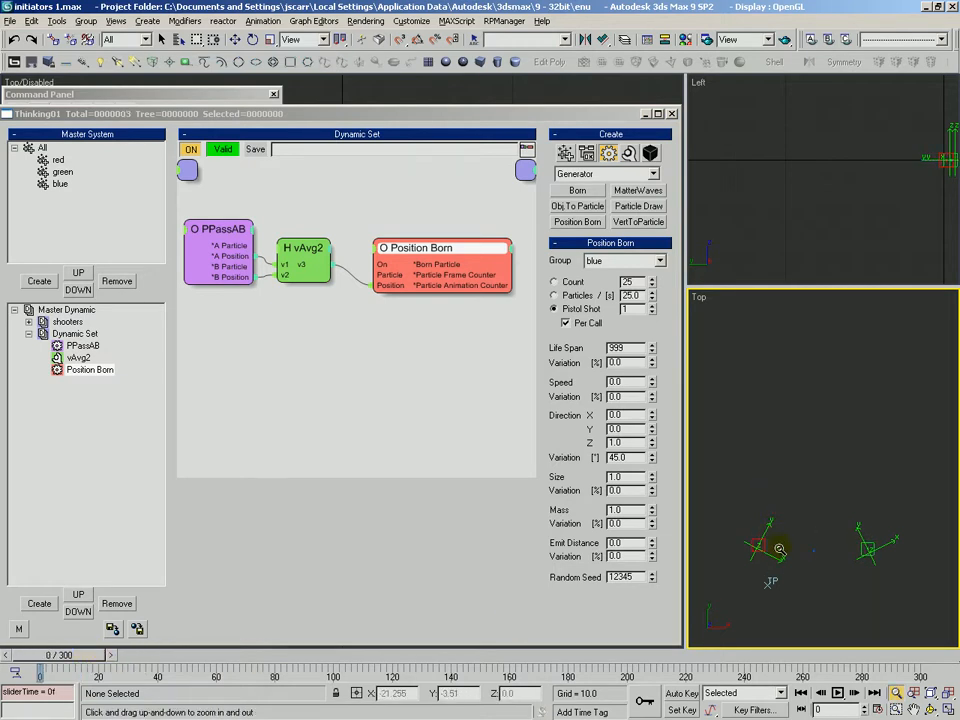
mouse_move(302, 284)
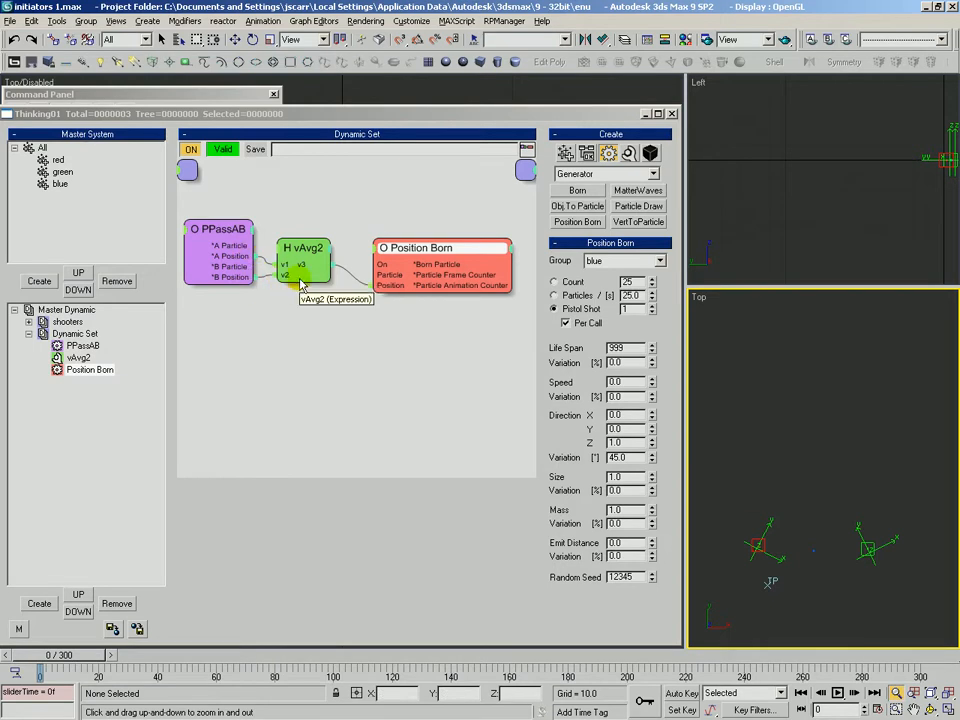
mouse_move(408, 270)
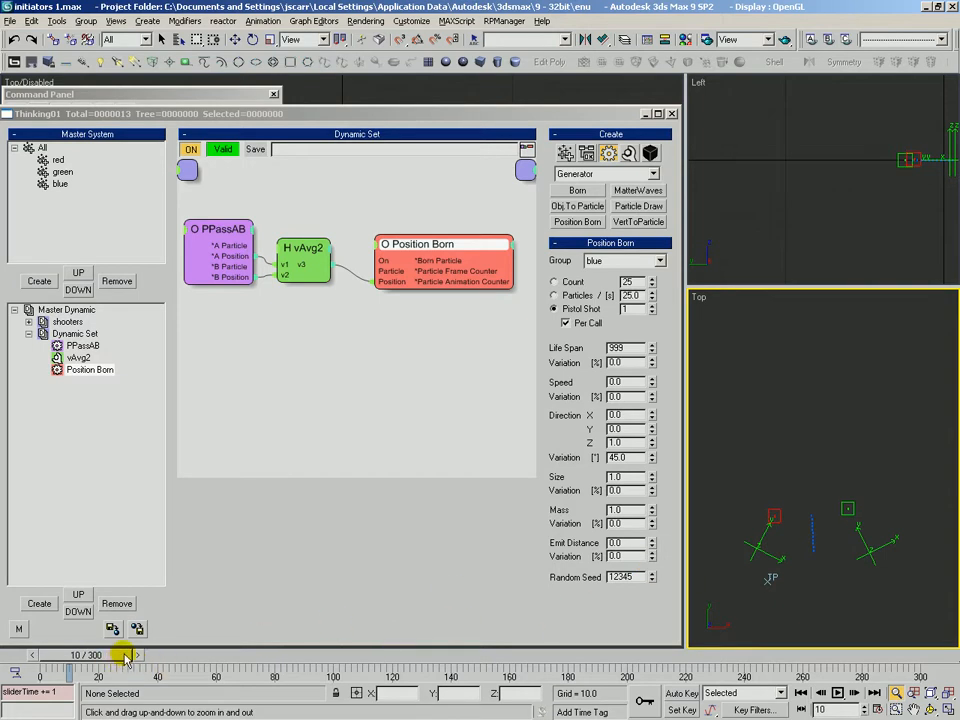
left_click_drag(126, 656, 150, 656)
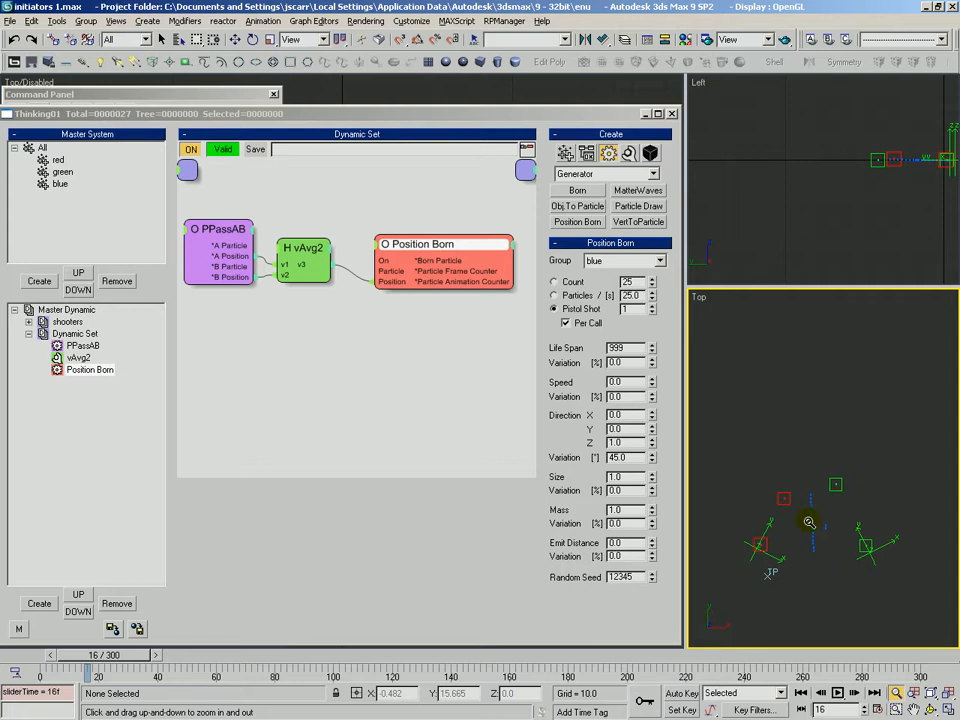
left_click(220, 256)
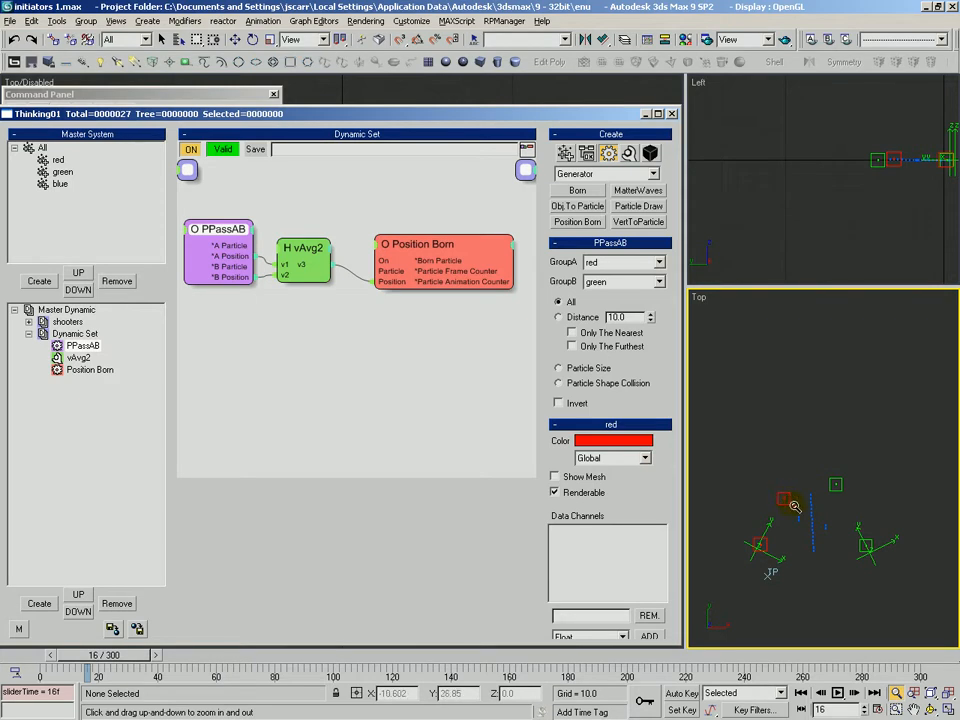
mouse_move(864, 548)
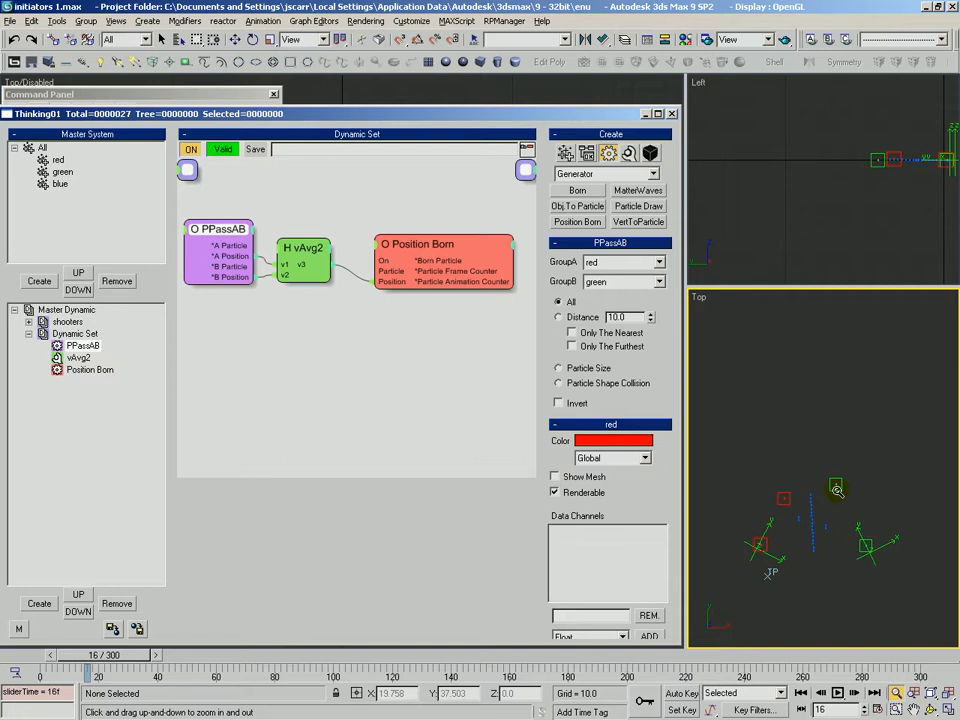
mouse_move(726, 456)
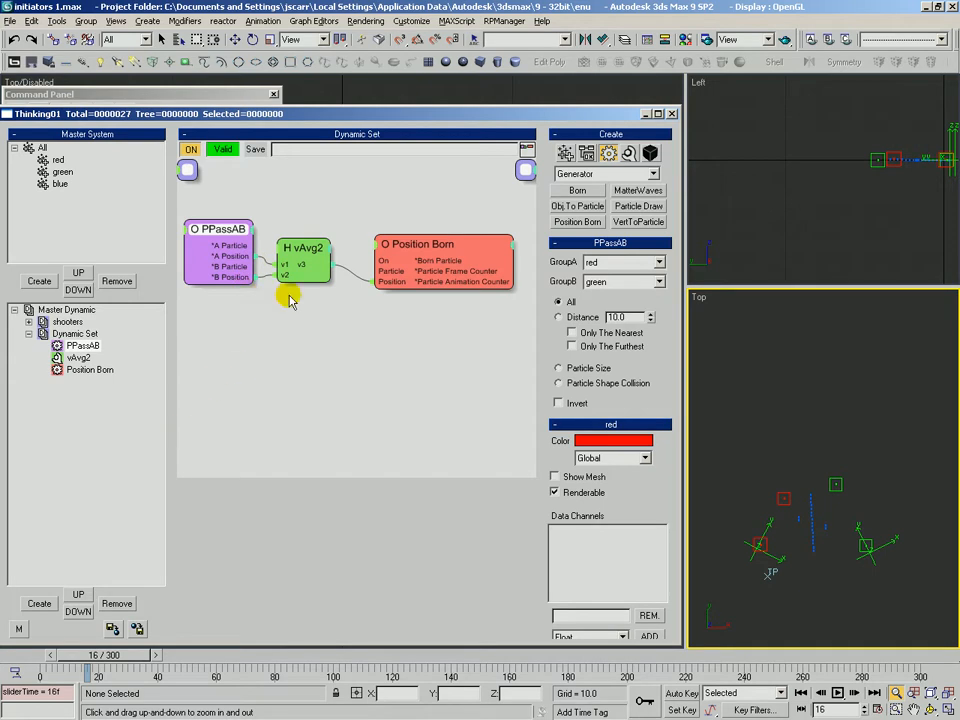
mouse_move(332, 374)
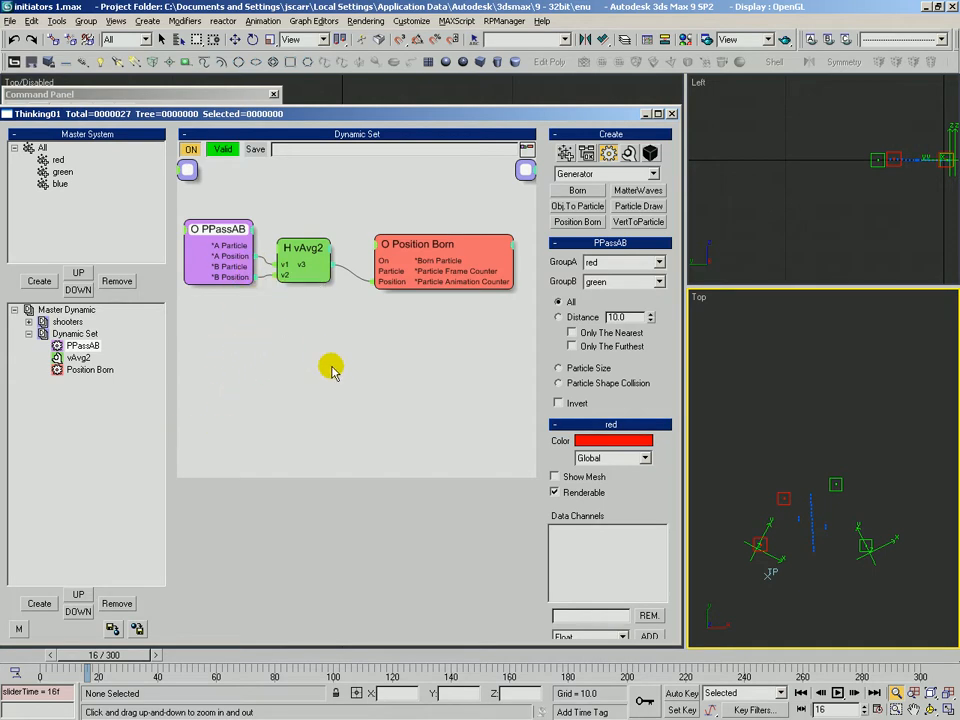
mouse_move(318, 258)
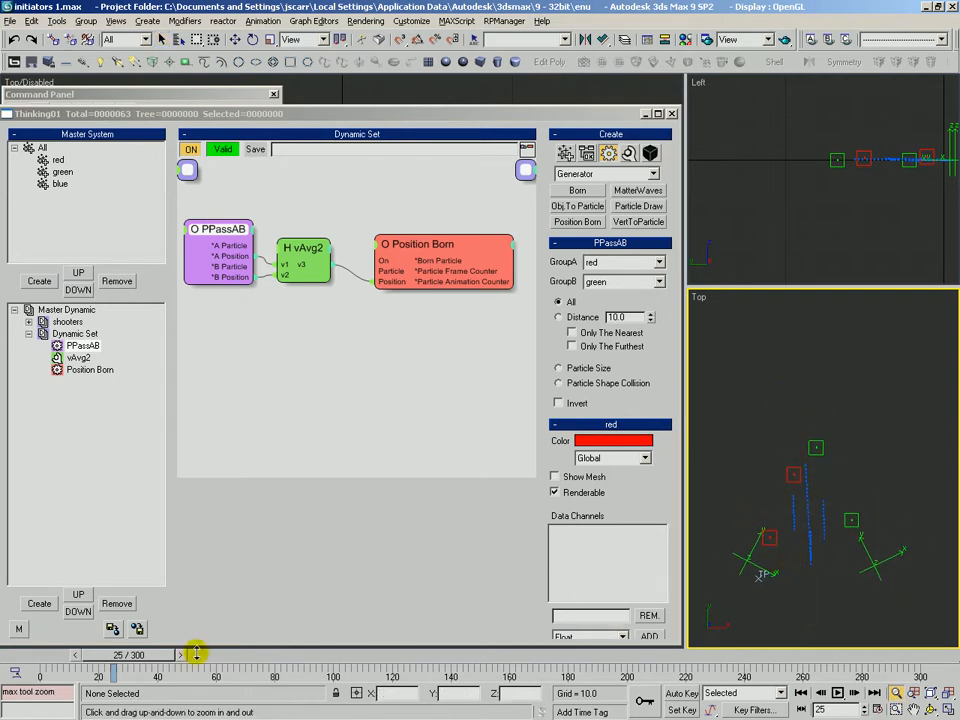
Scrub to about frame 106 to watch blue particles accumulate, then rewind to frame 0.
left_click_drag(196, 654, 176, 654)
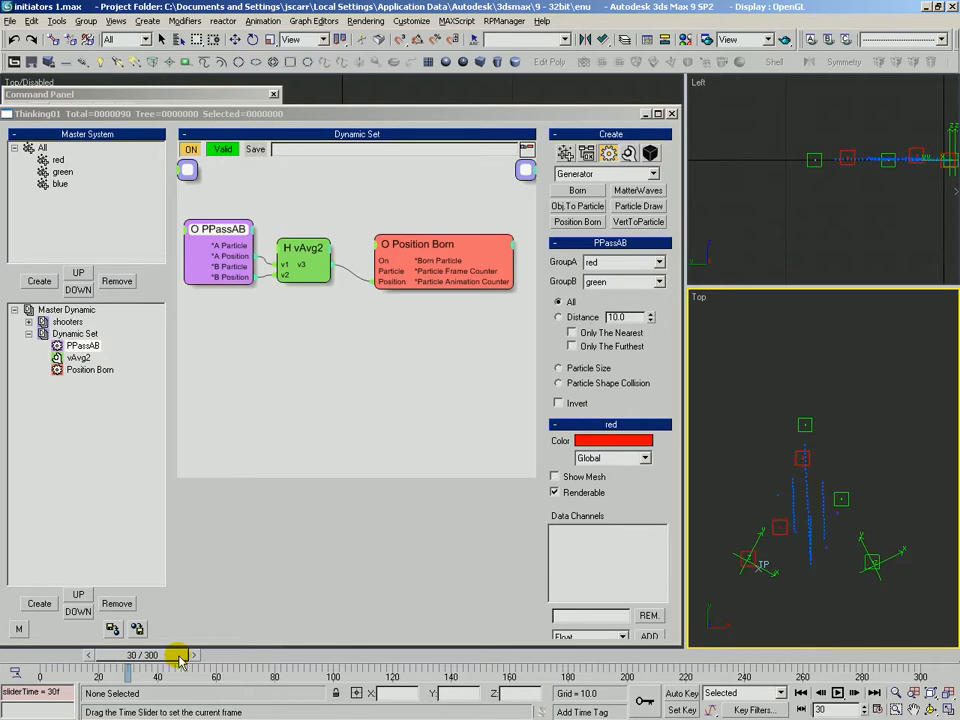
left_click_drag(178, 656, 200, 656)
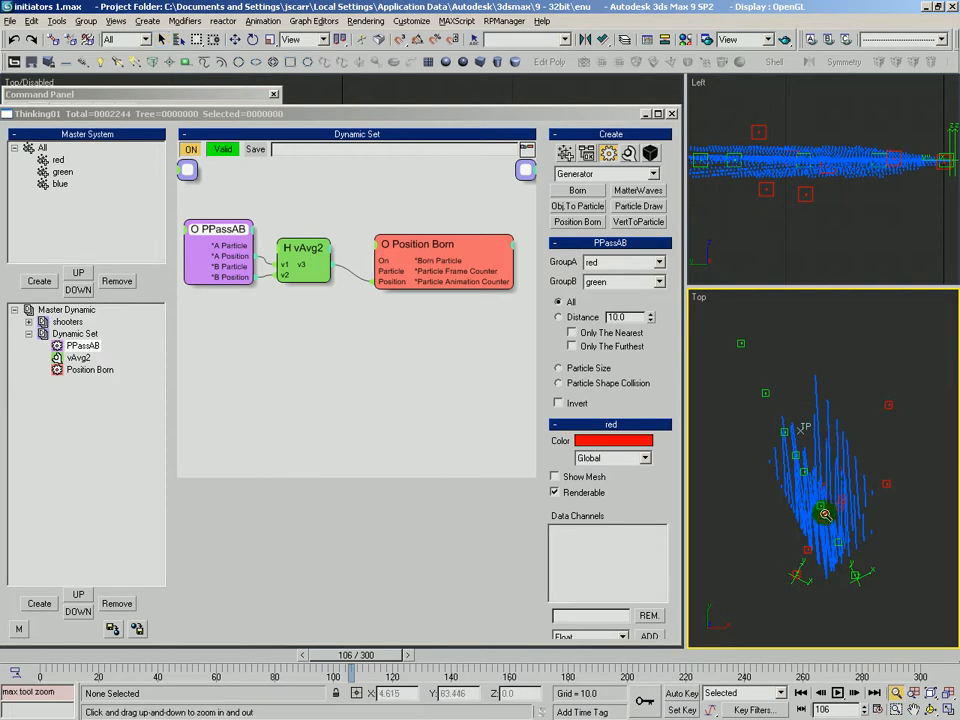
left_click(6, 656)
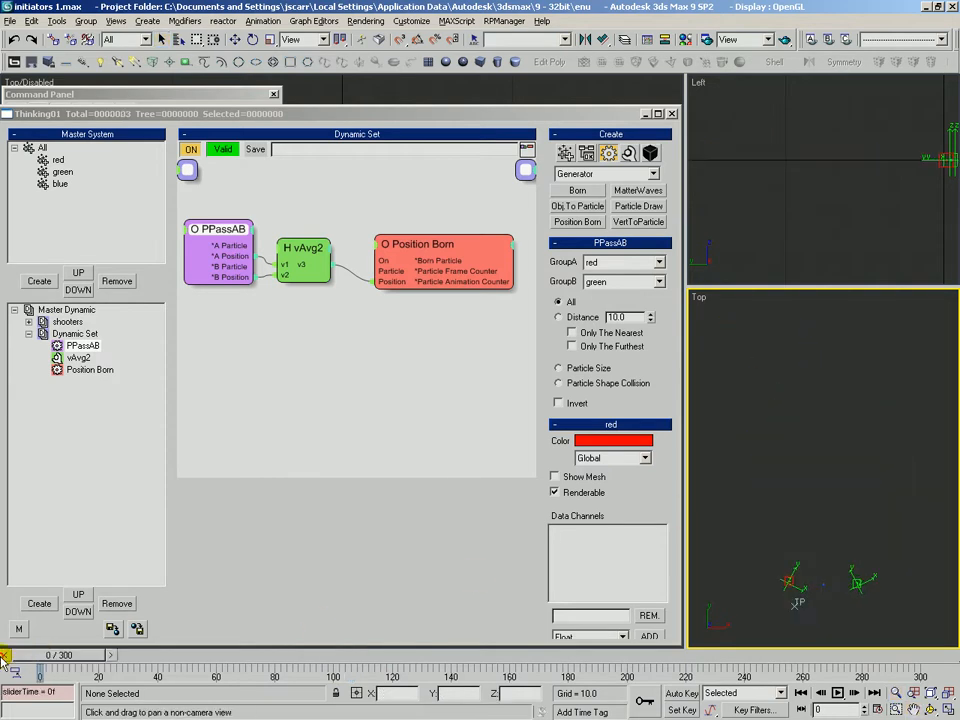
left_click(222, 250)
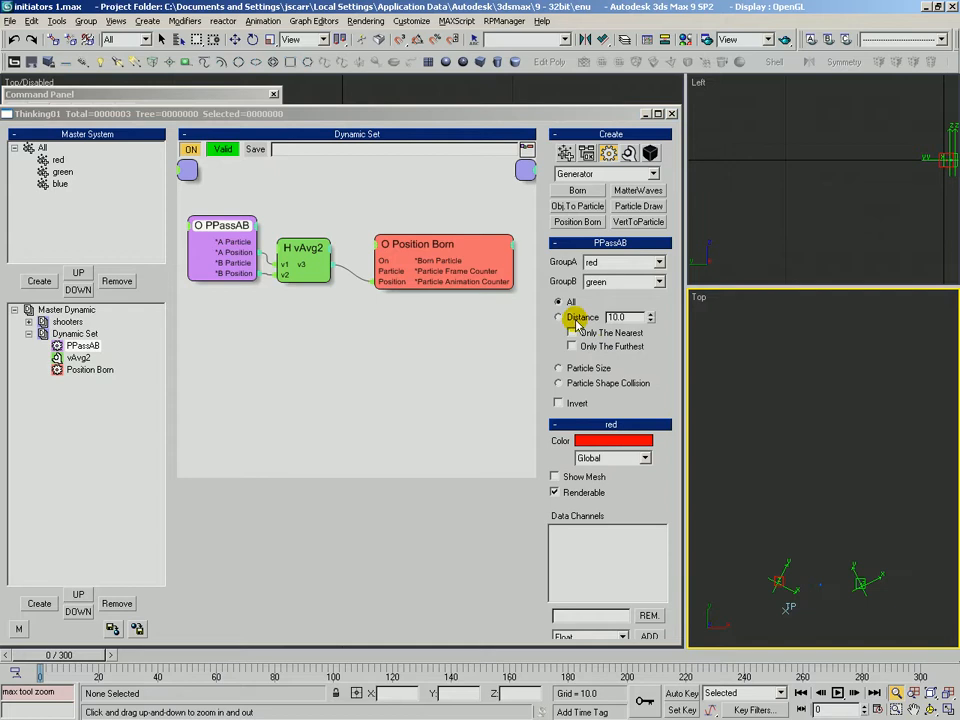
Switch PPassAB pairing to Distance mode and scrub the timeline to watch the pairing.
left_click(558, 316)
type("20")
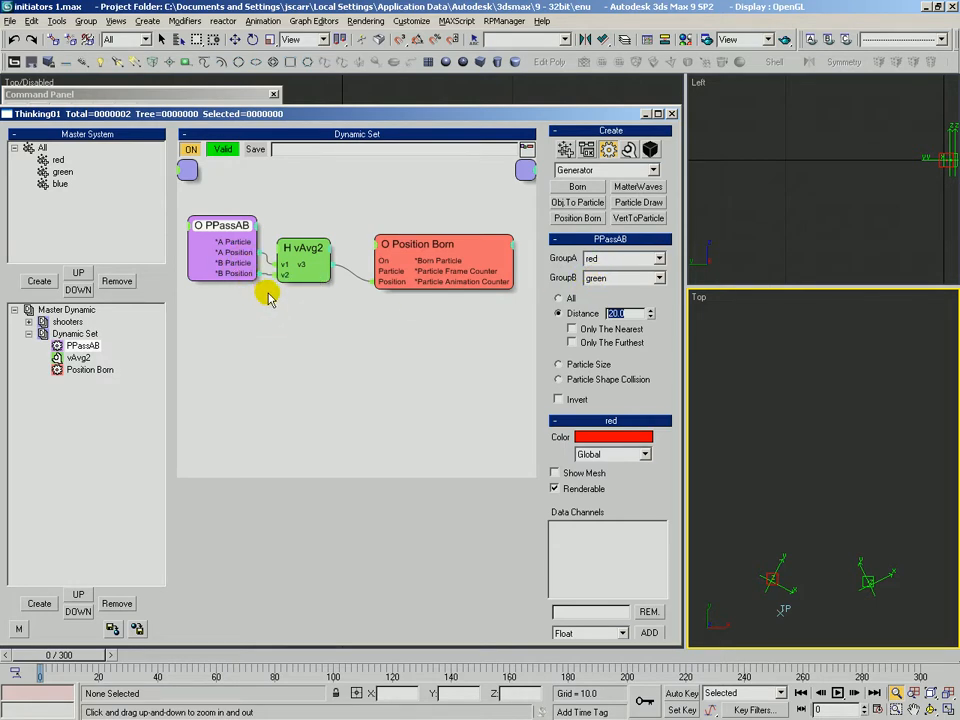
mouse_move(252, 326)
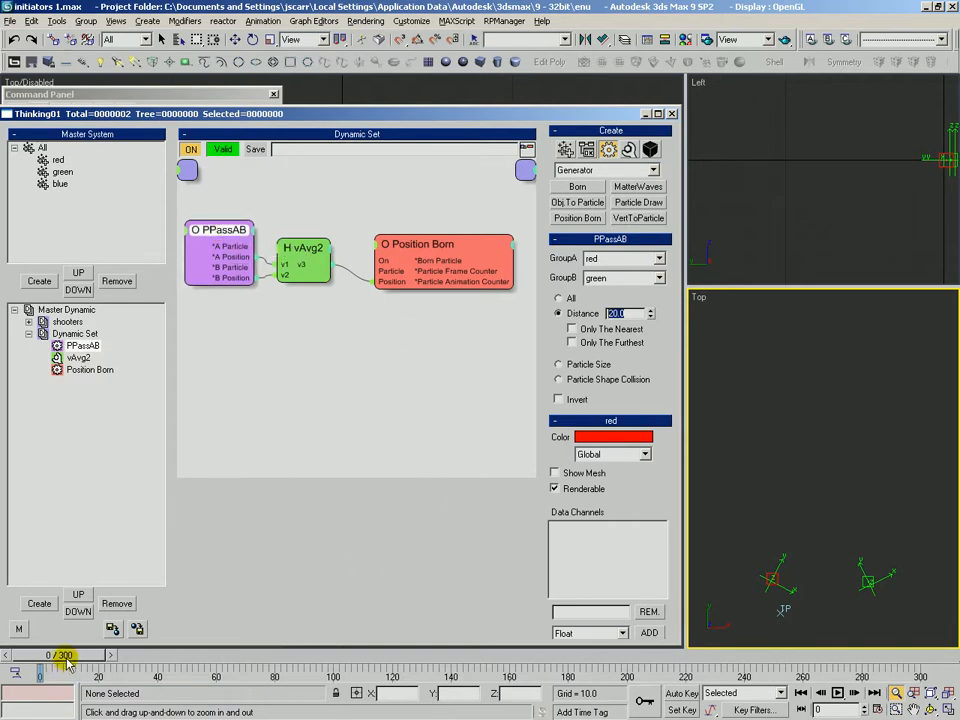
left_click_drag(50, 656, 220, 656)
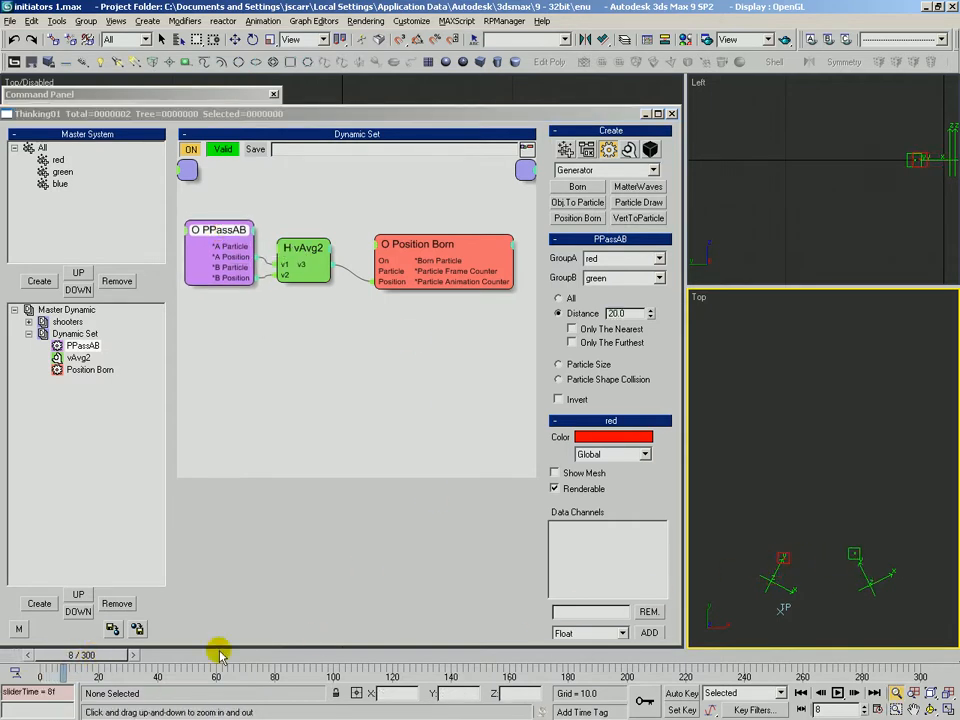
left_click_drag(218, 656, 118, 656)
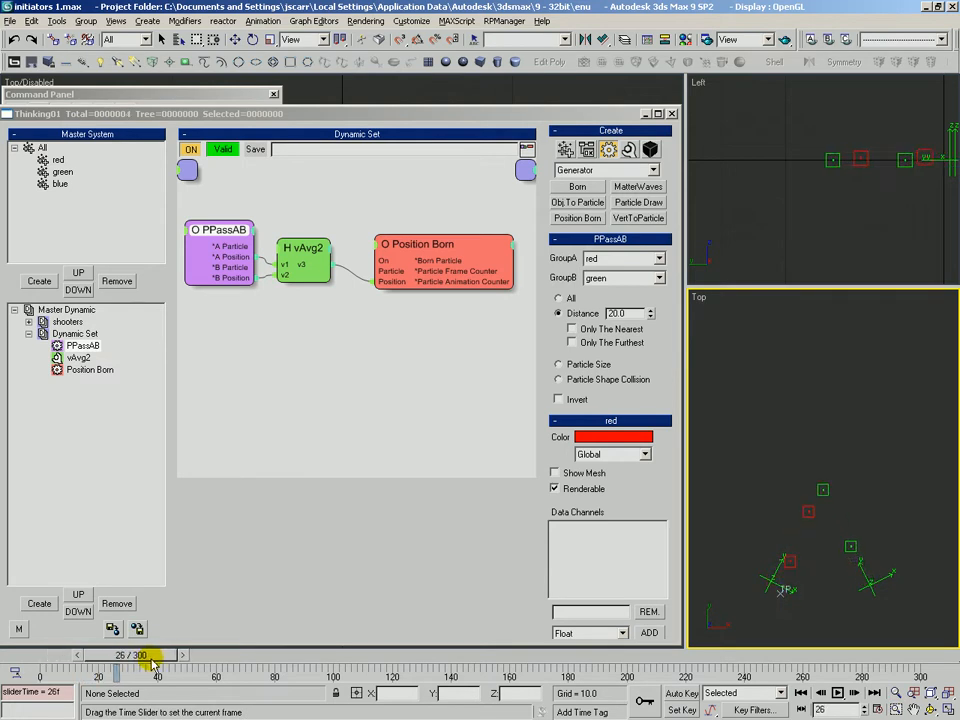
left_click_drag(150, 670, 80, 670)
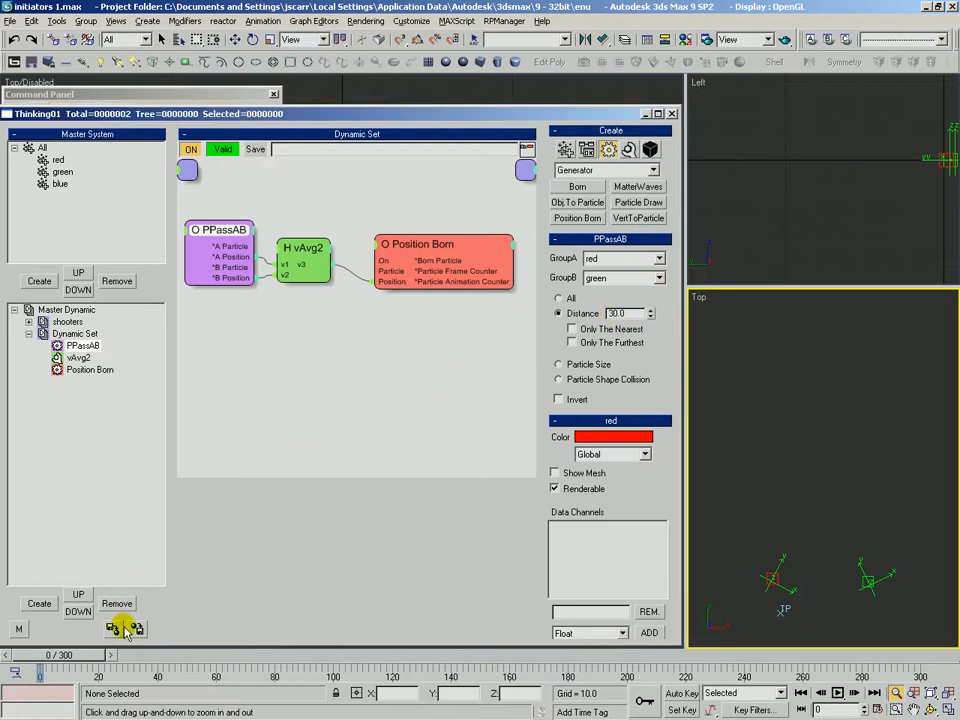
left_click_drag(40, 656, 108, 656)
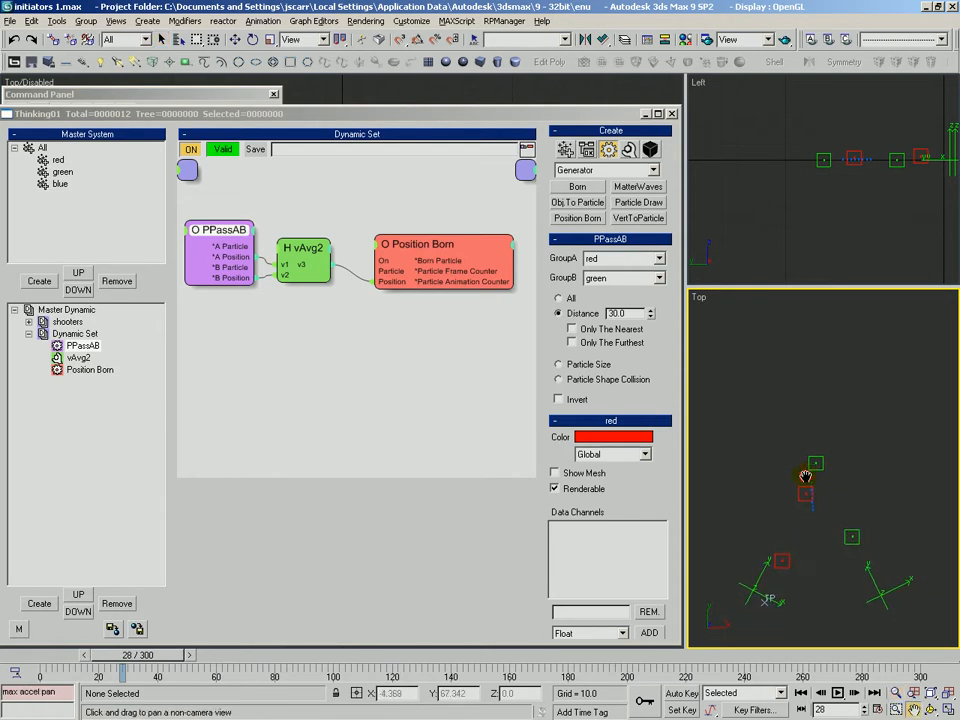
Raise the pairing distance to 30 and scrub to see blue particles born between red–green pairs.
triple_click(616, 312)
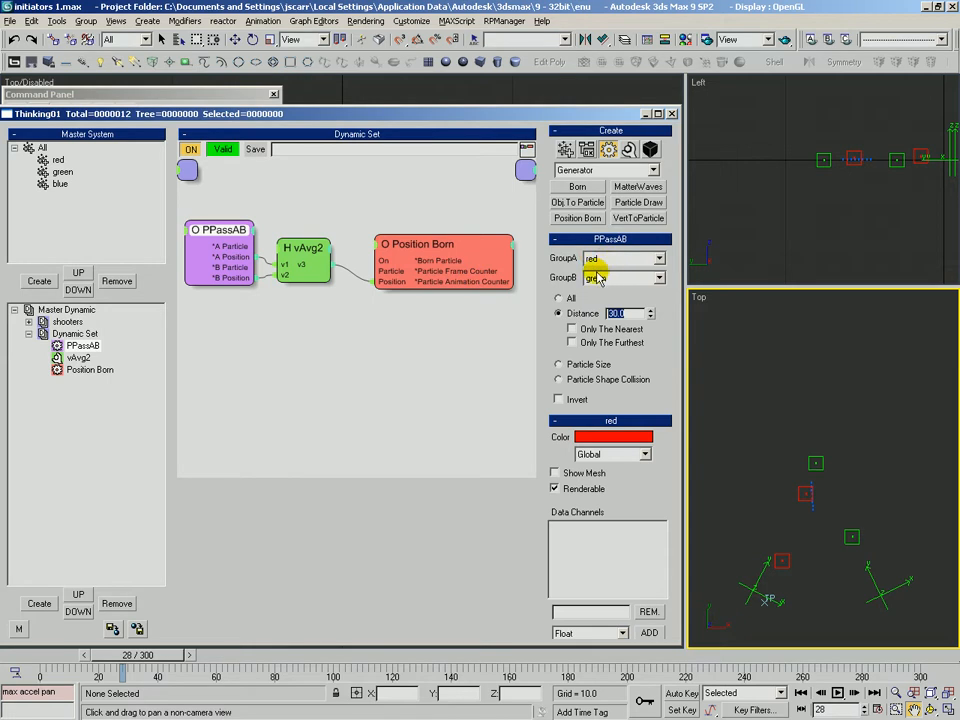
left_click(596, 276)
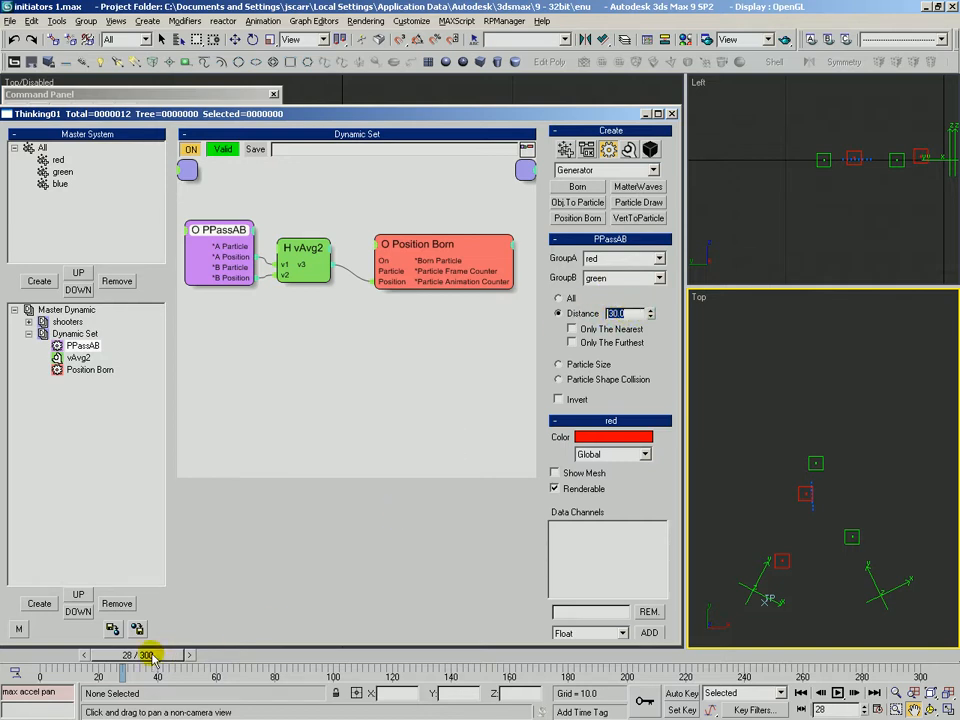
left_click_drag(136, 656, 180, 656)
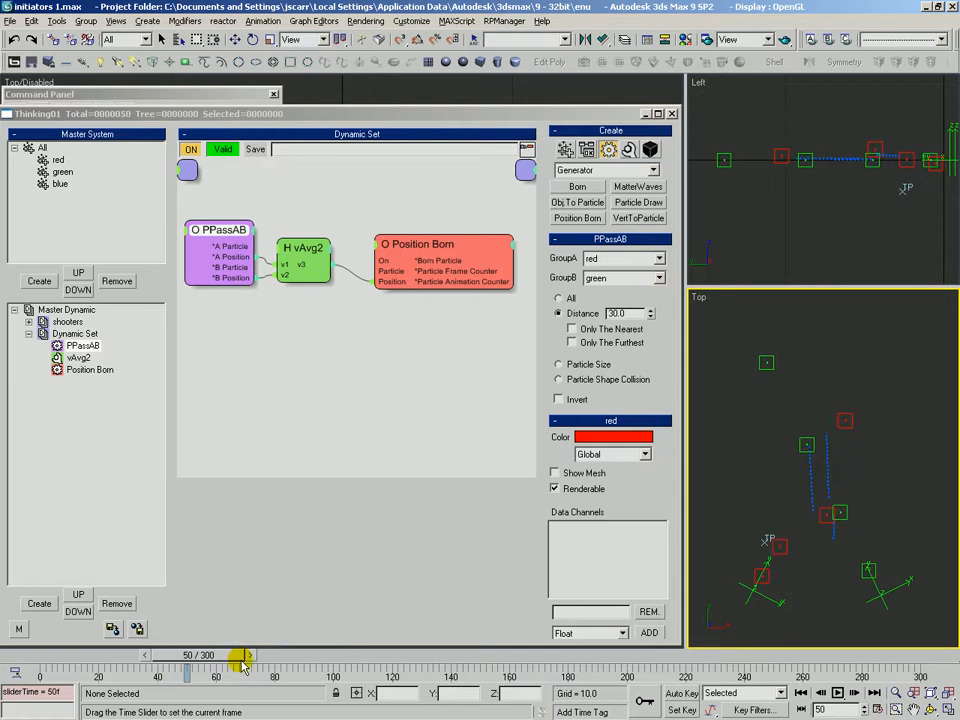
left_click_drag(244, 656, 280, 656)
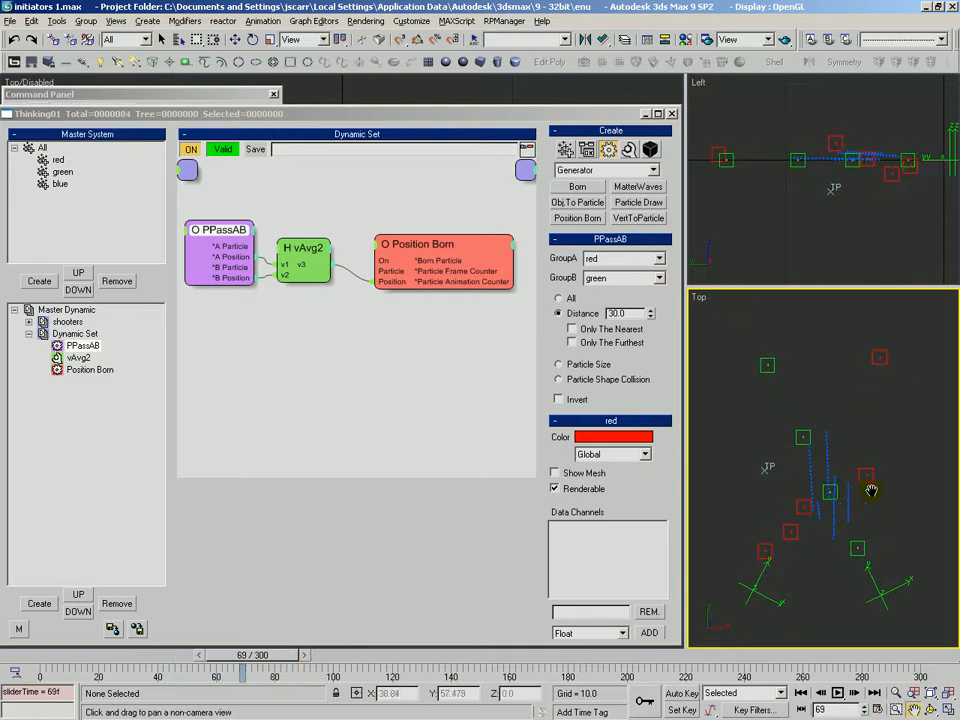
left_click(558, 312)
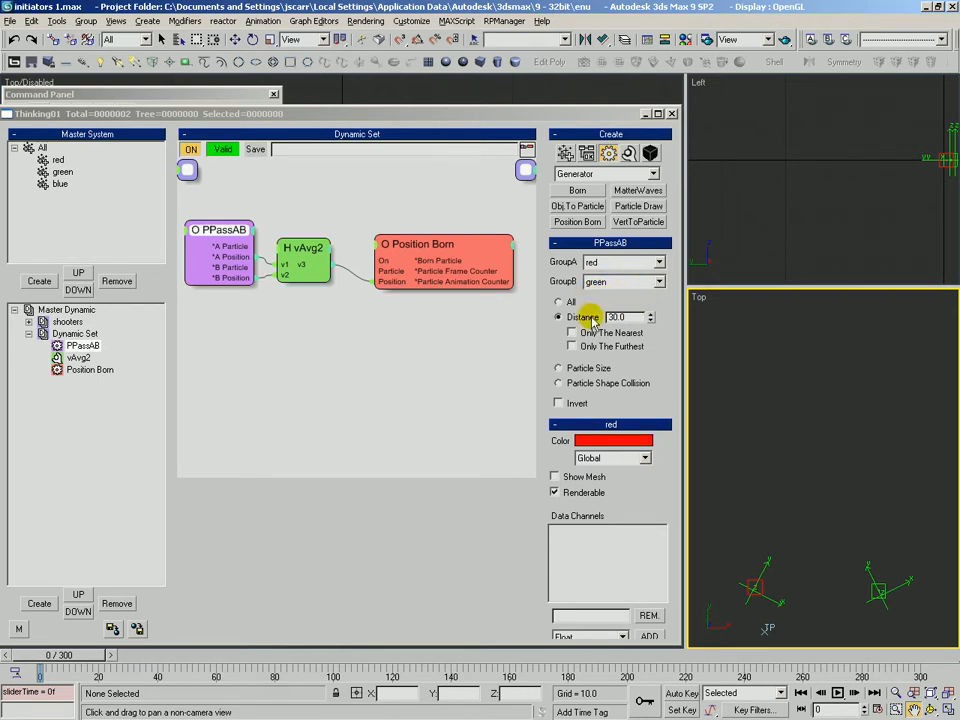
Enable both Only The Nearest and Only The Farthest on PPassAB's distance pairing.
triple_click(618, 316)
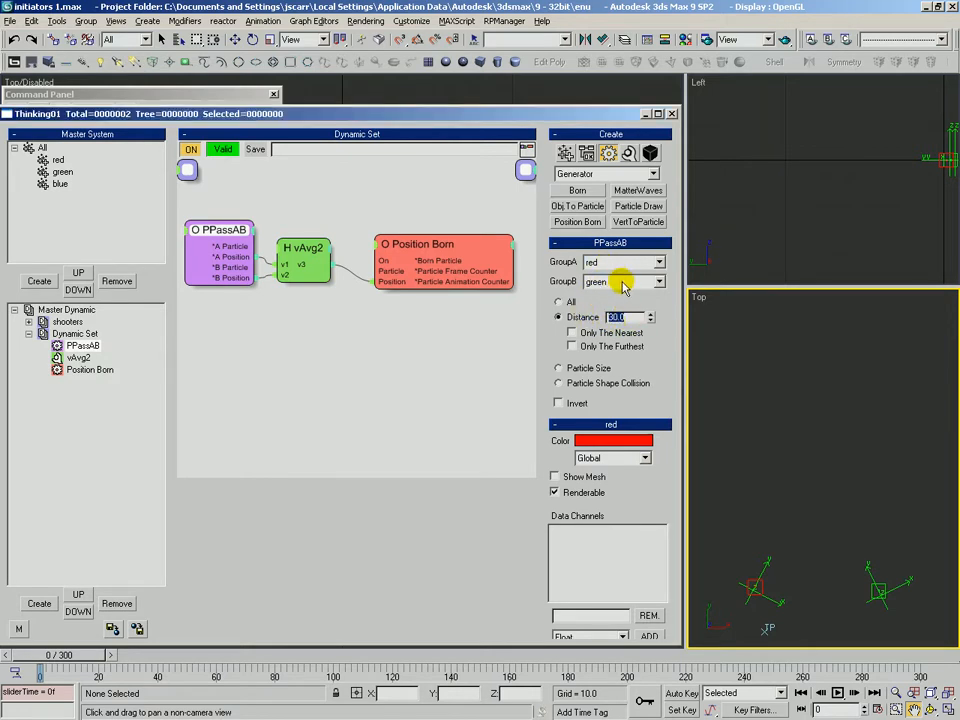
left_click(572, 332)
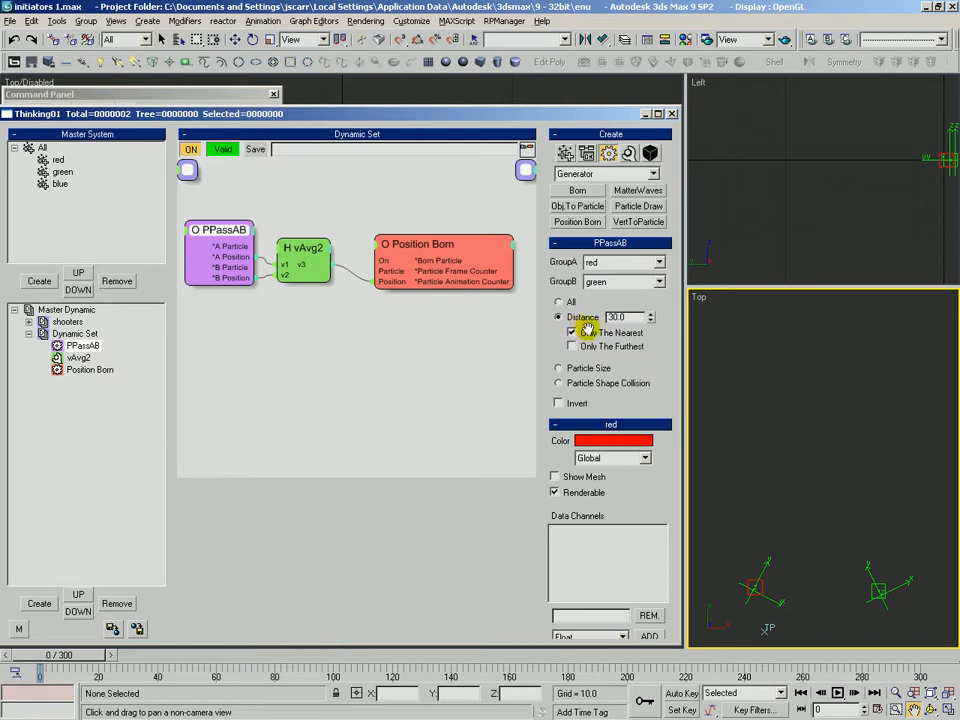
left_click(572, 332)
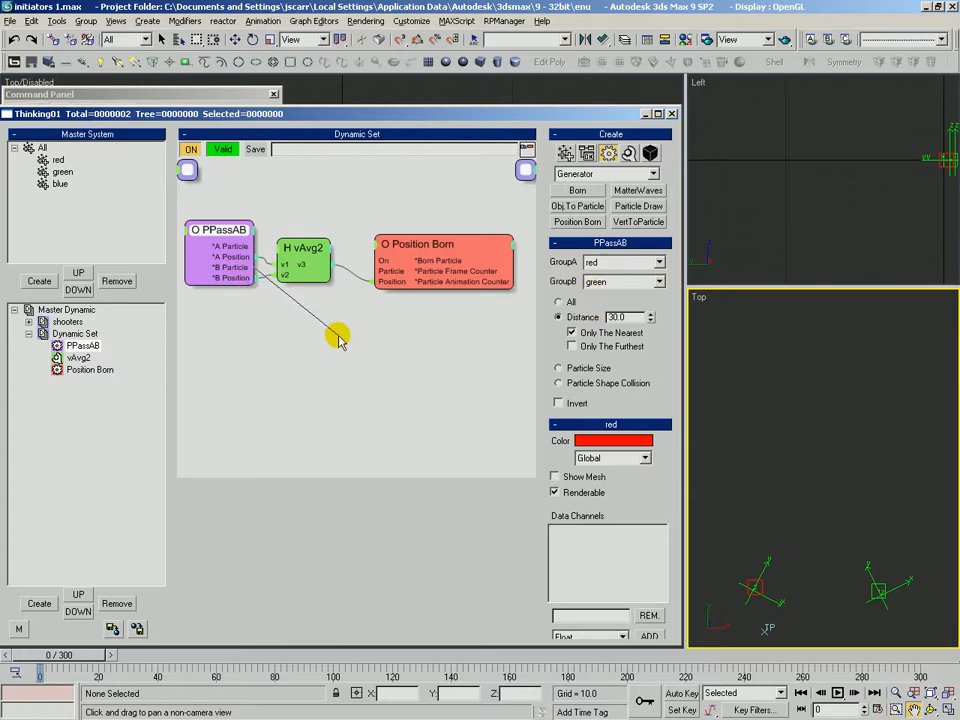
mouse_move(628, 352)
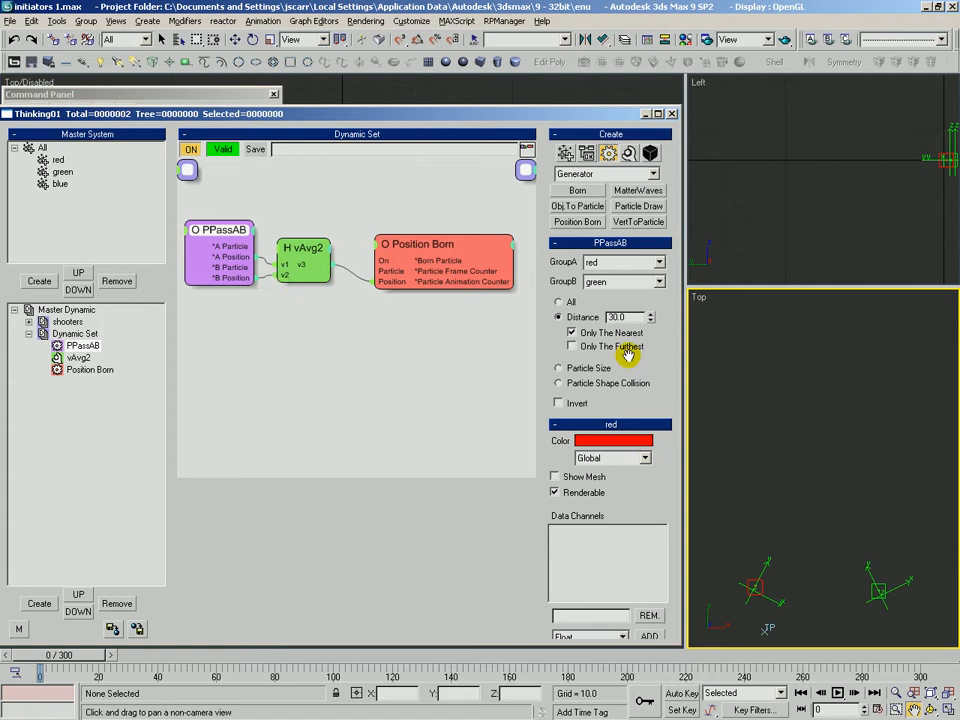
left_click(572, 332)
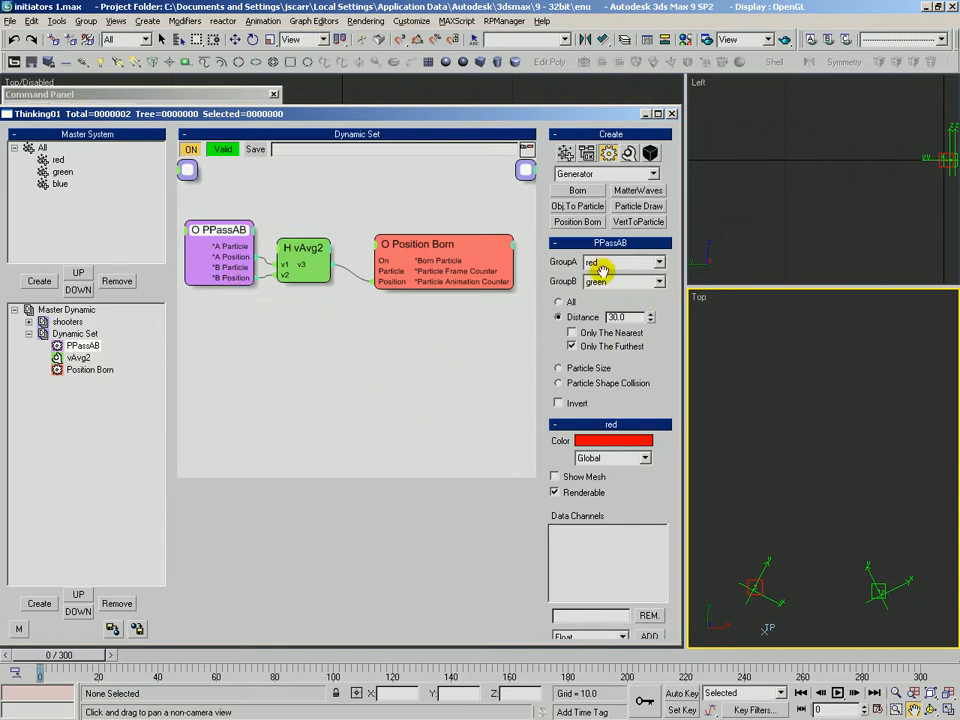
left_click(572, 332)
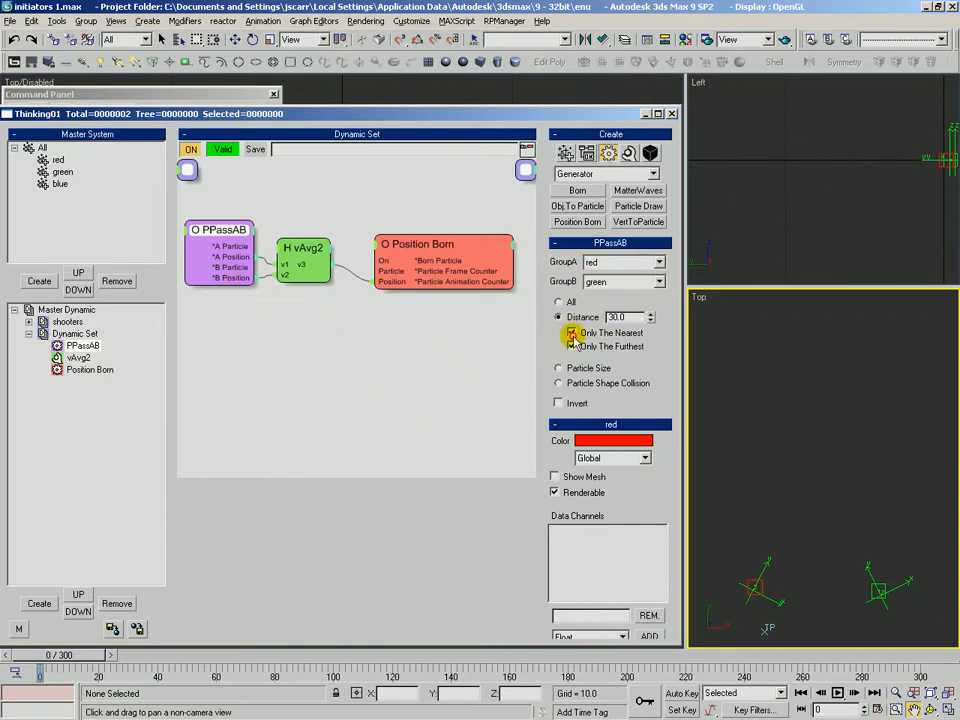
left_click(572, 346)
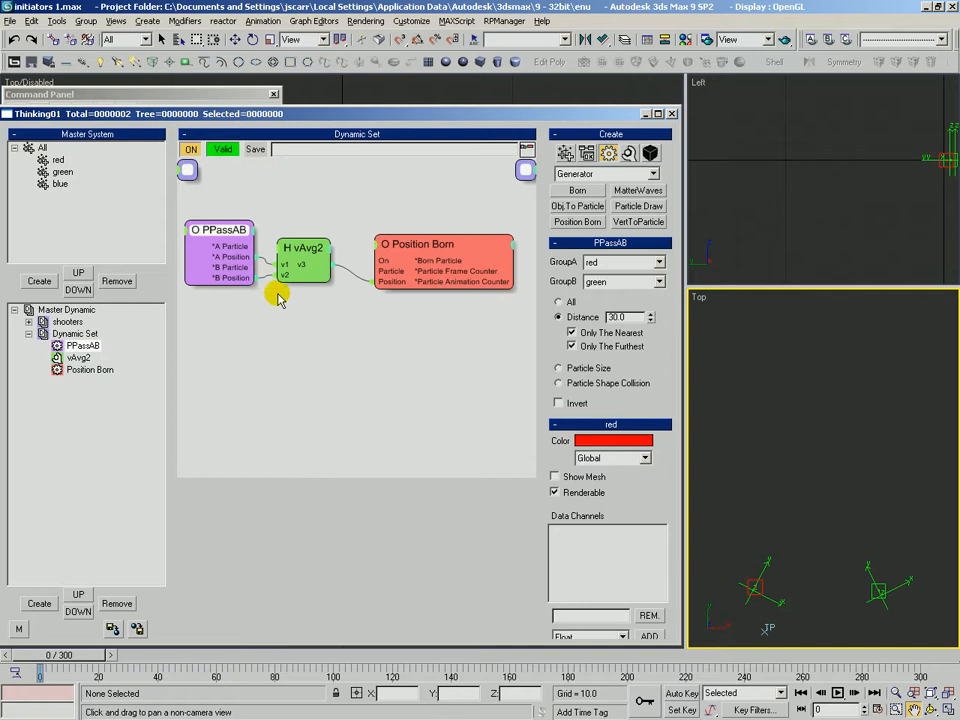
mouse_move(372, 380)
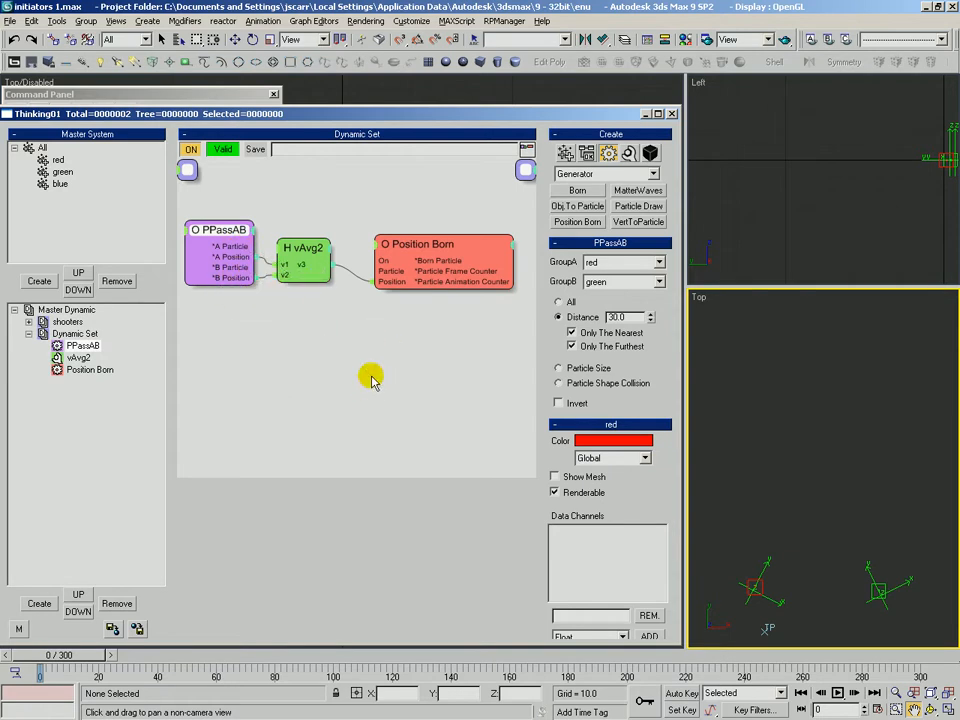
mouse_move(284, 644)
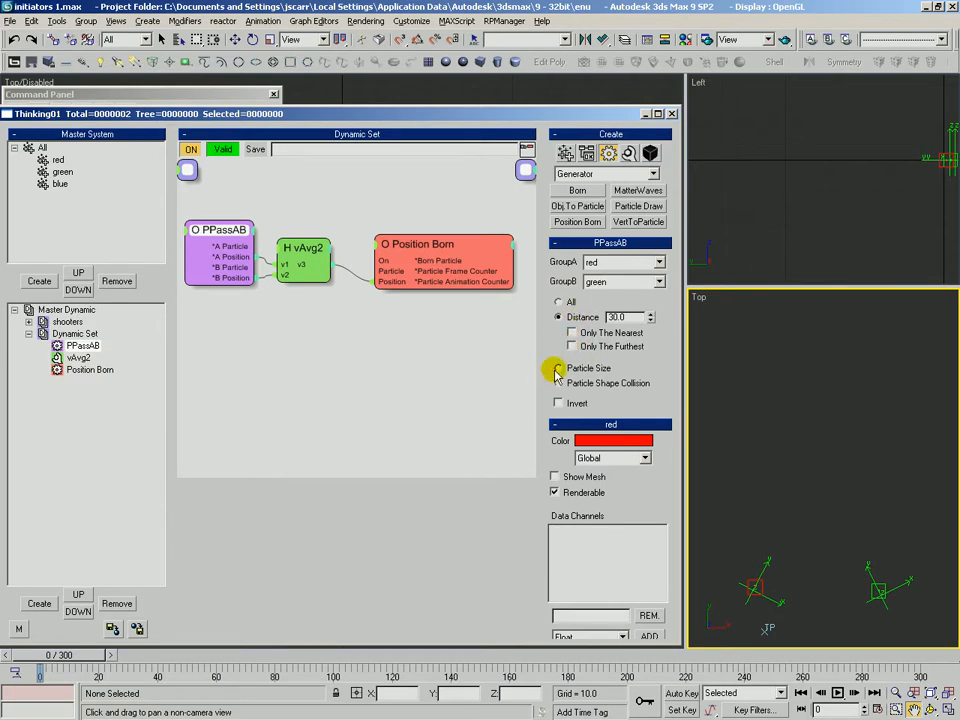
Preview Particle Size pairing to about frame 90, rewind, then switch to Particle Shape Collision.
left_click(558, 368)
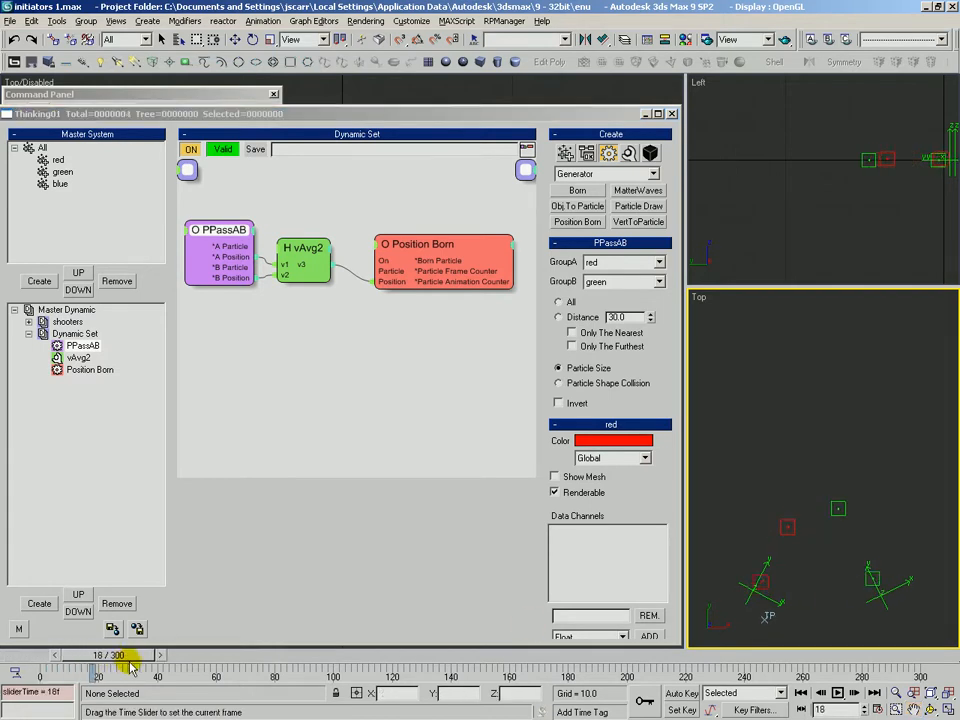
left_click_drag(132, 656, 196, 656)
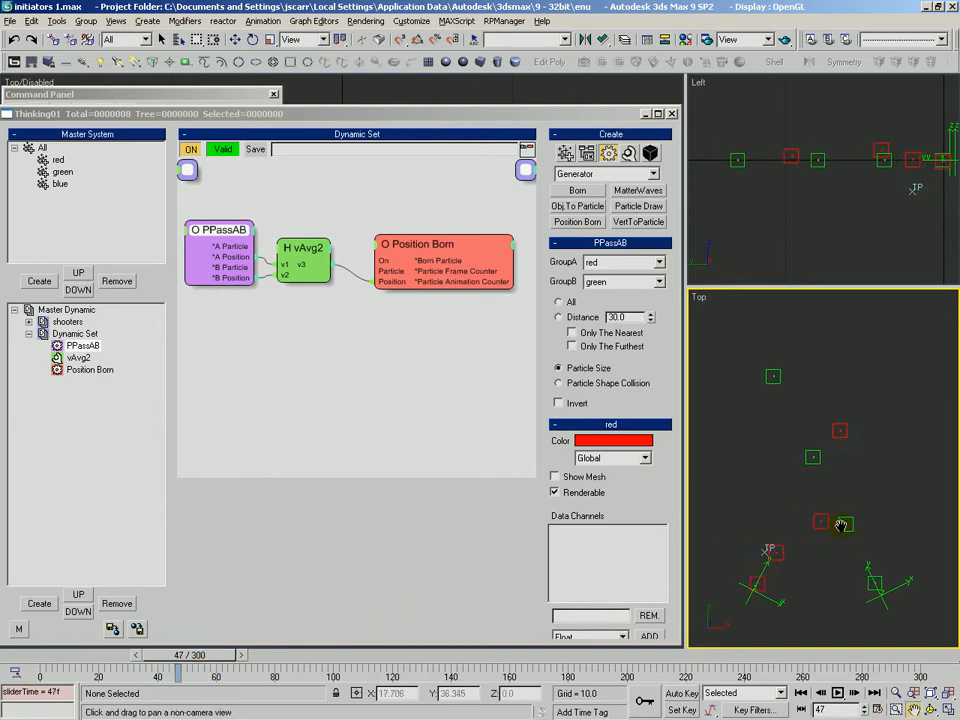
left_click_drag(178, 656, 212, 656)
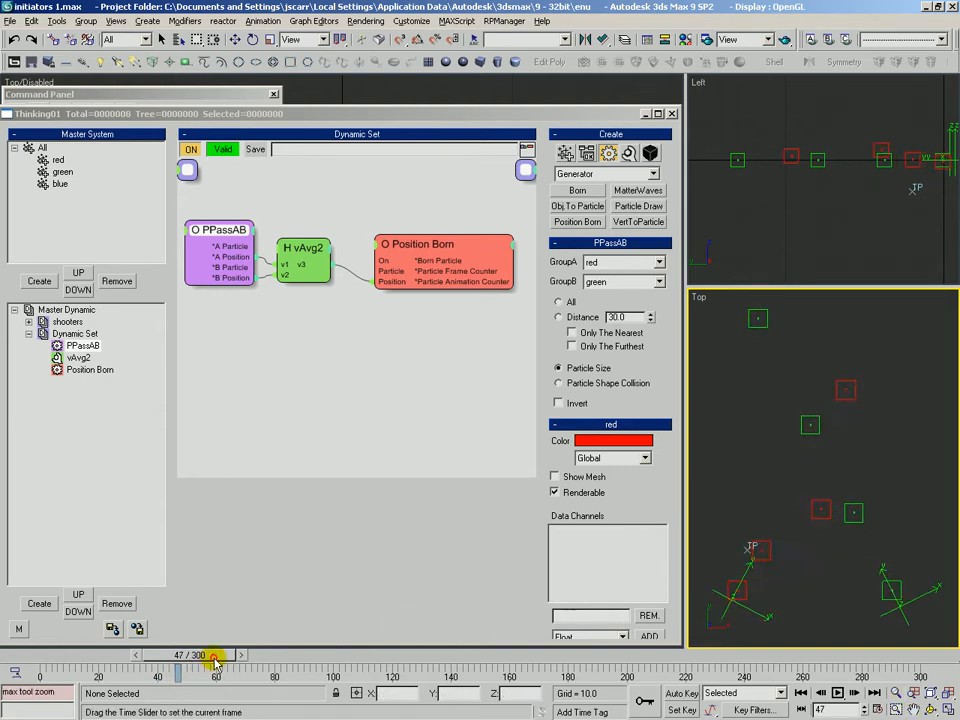
left_click_drag(212, 656, 232, 656)
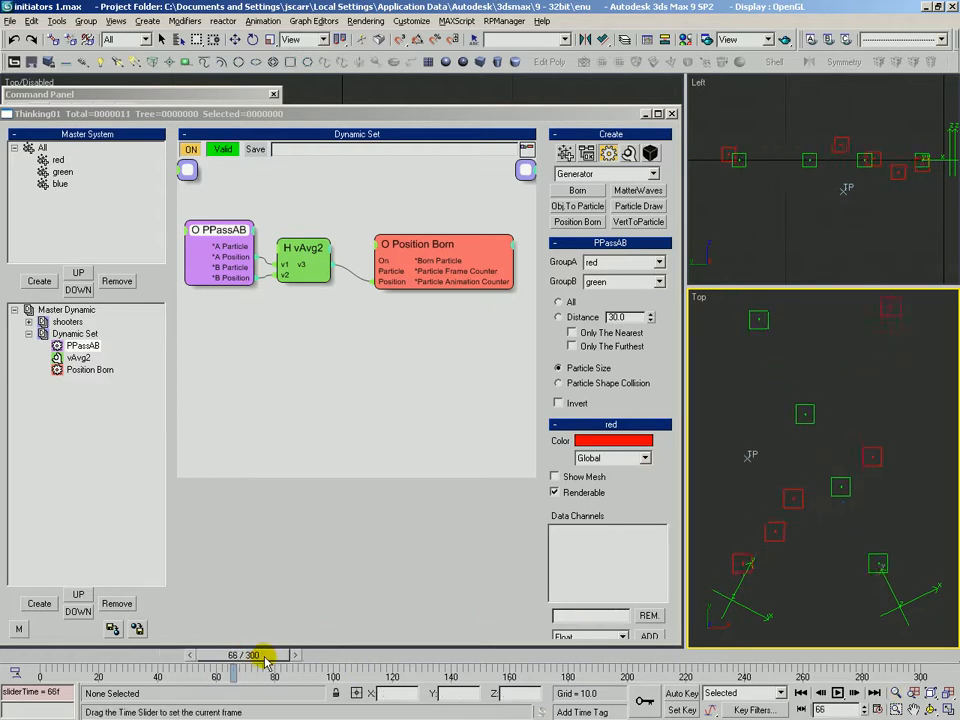
left_click_drag(236, 676, 332, 676)
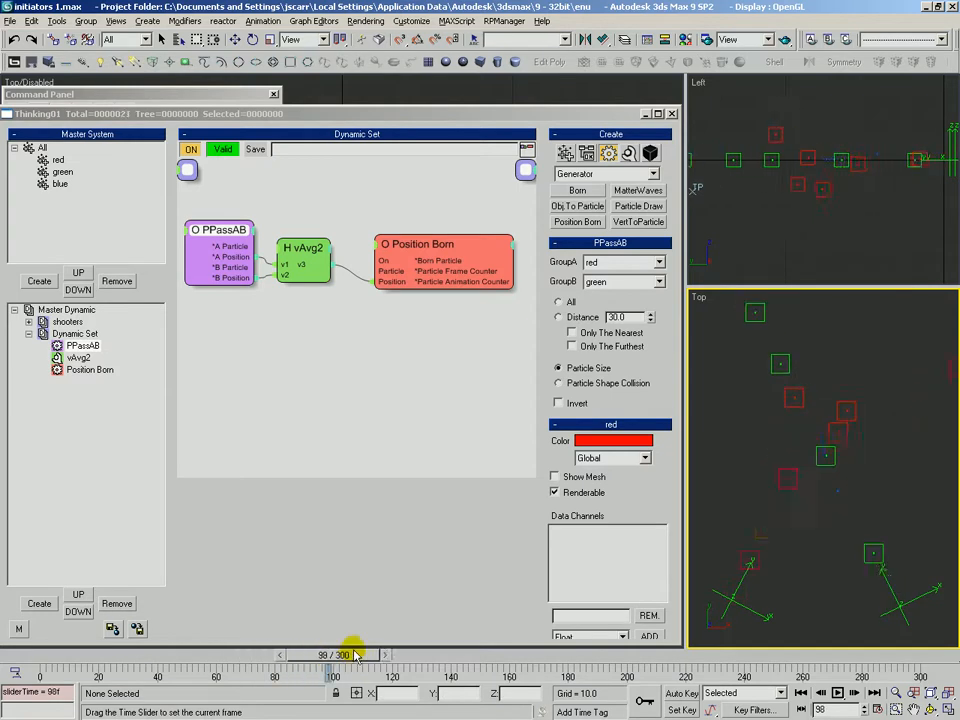
left_click_drag(356, 654, 450, 654)
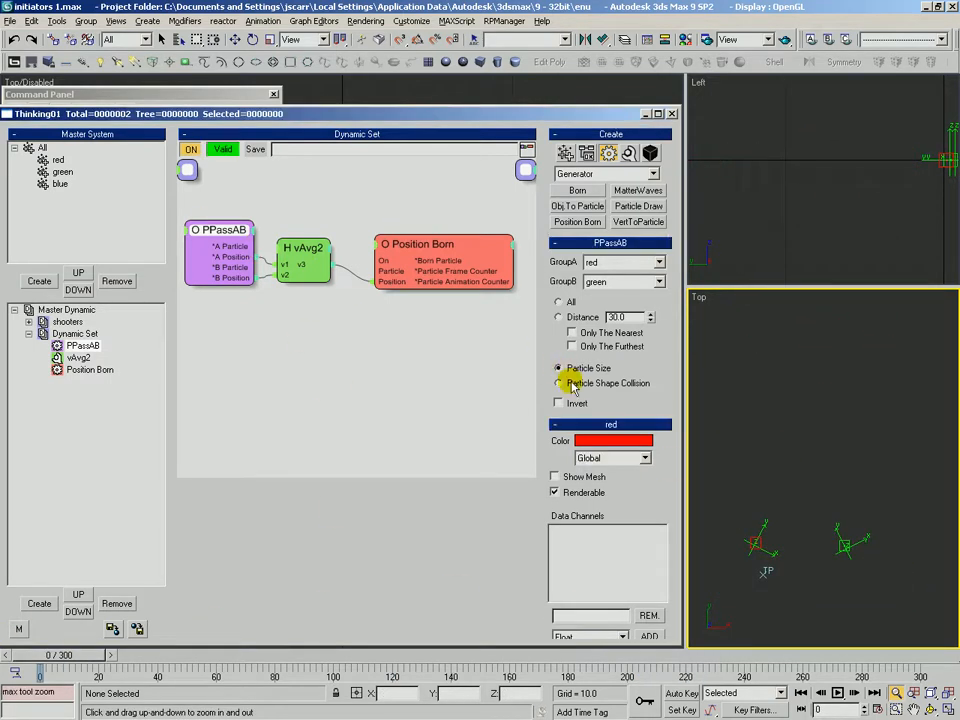
left_click(560, 384)
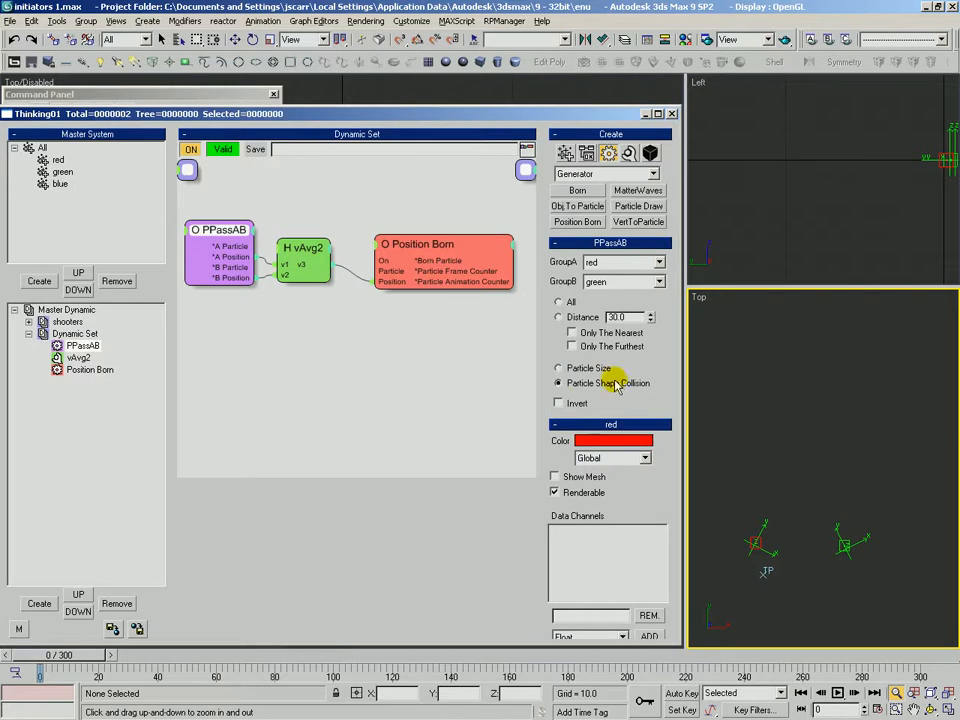